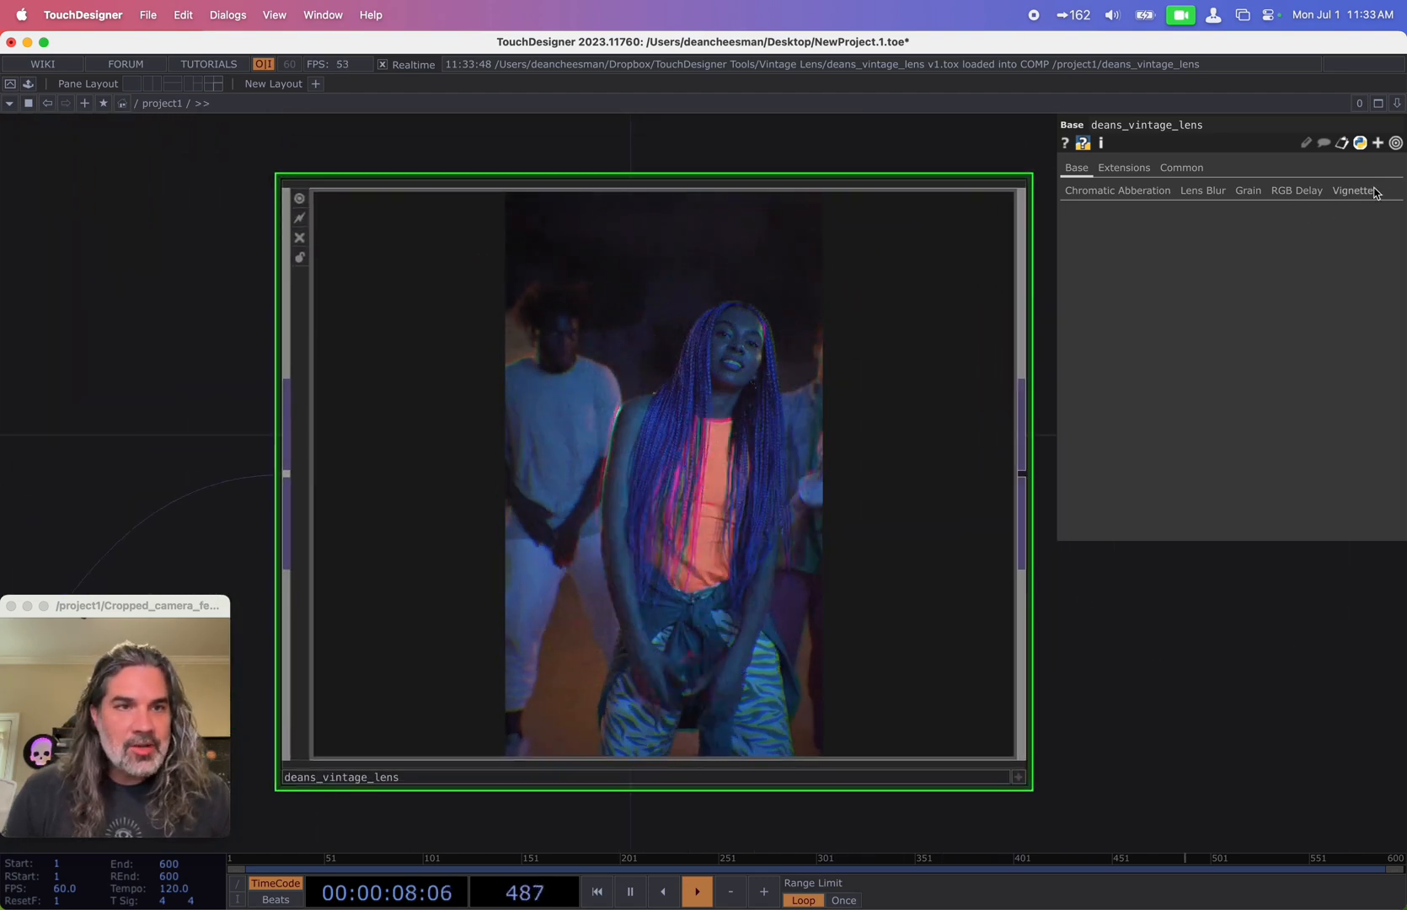
# Step: Show the Chromatic Aberration page of deans_vintage_lens and toggle its Active switch
pyautogui.click(1296, 190)
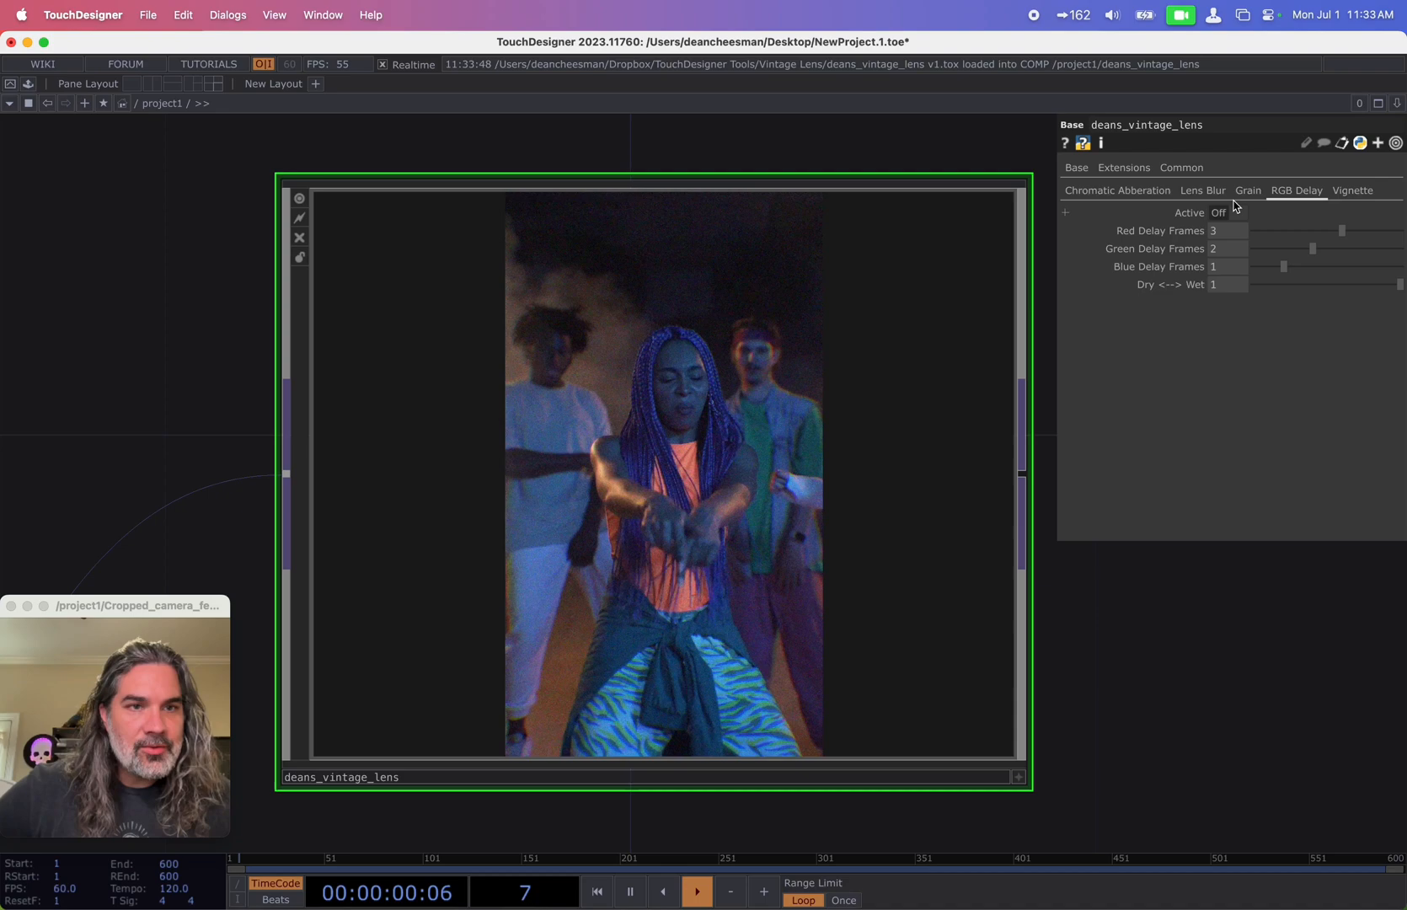
pyautogui.click(1118, 190)
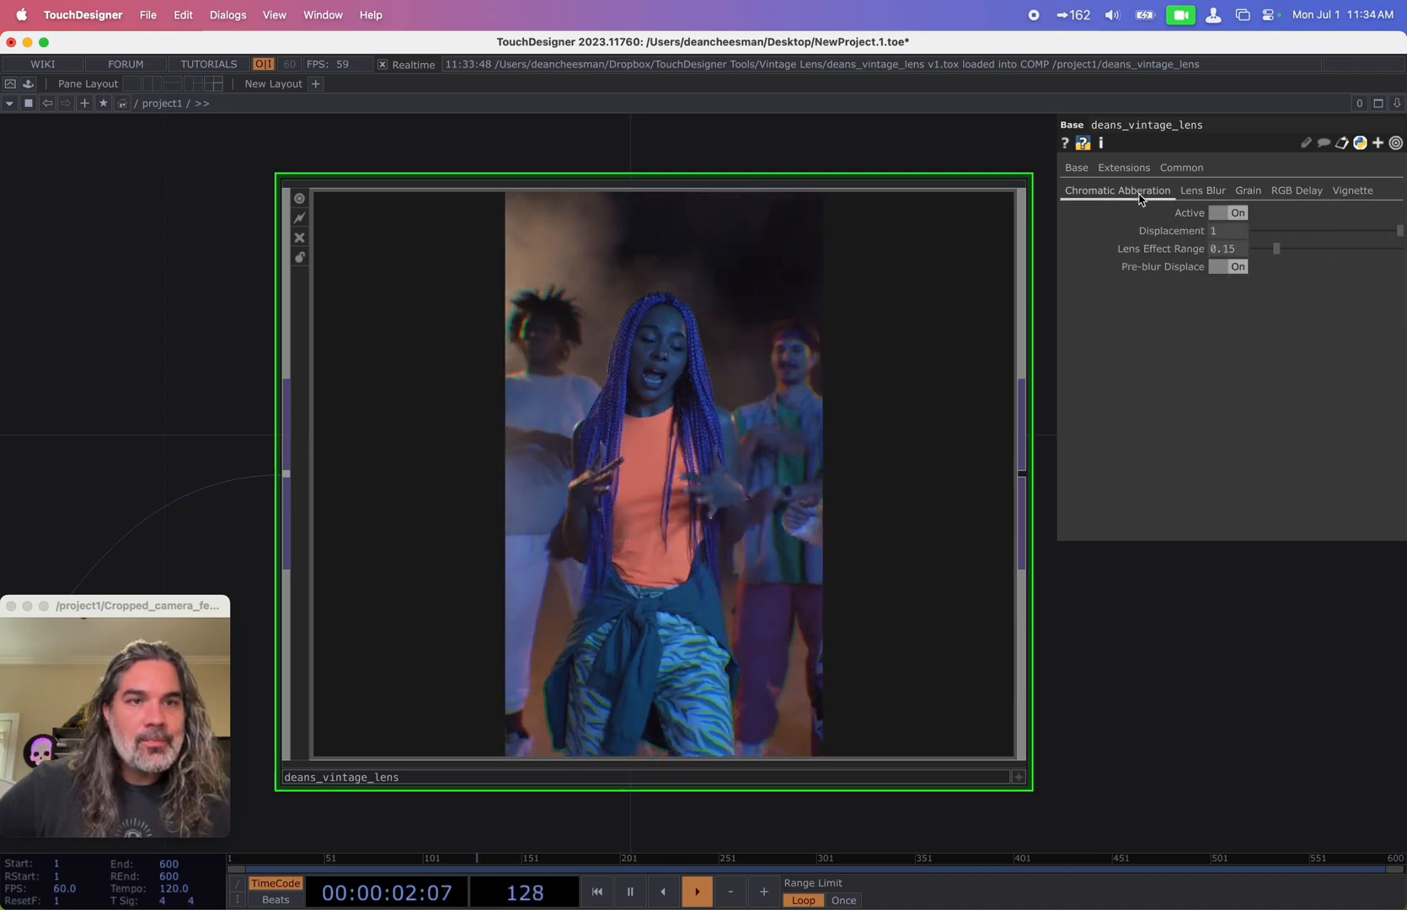
pyautogui.click(1237, 212)
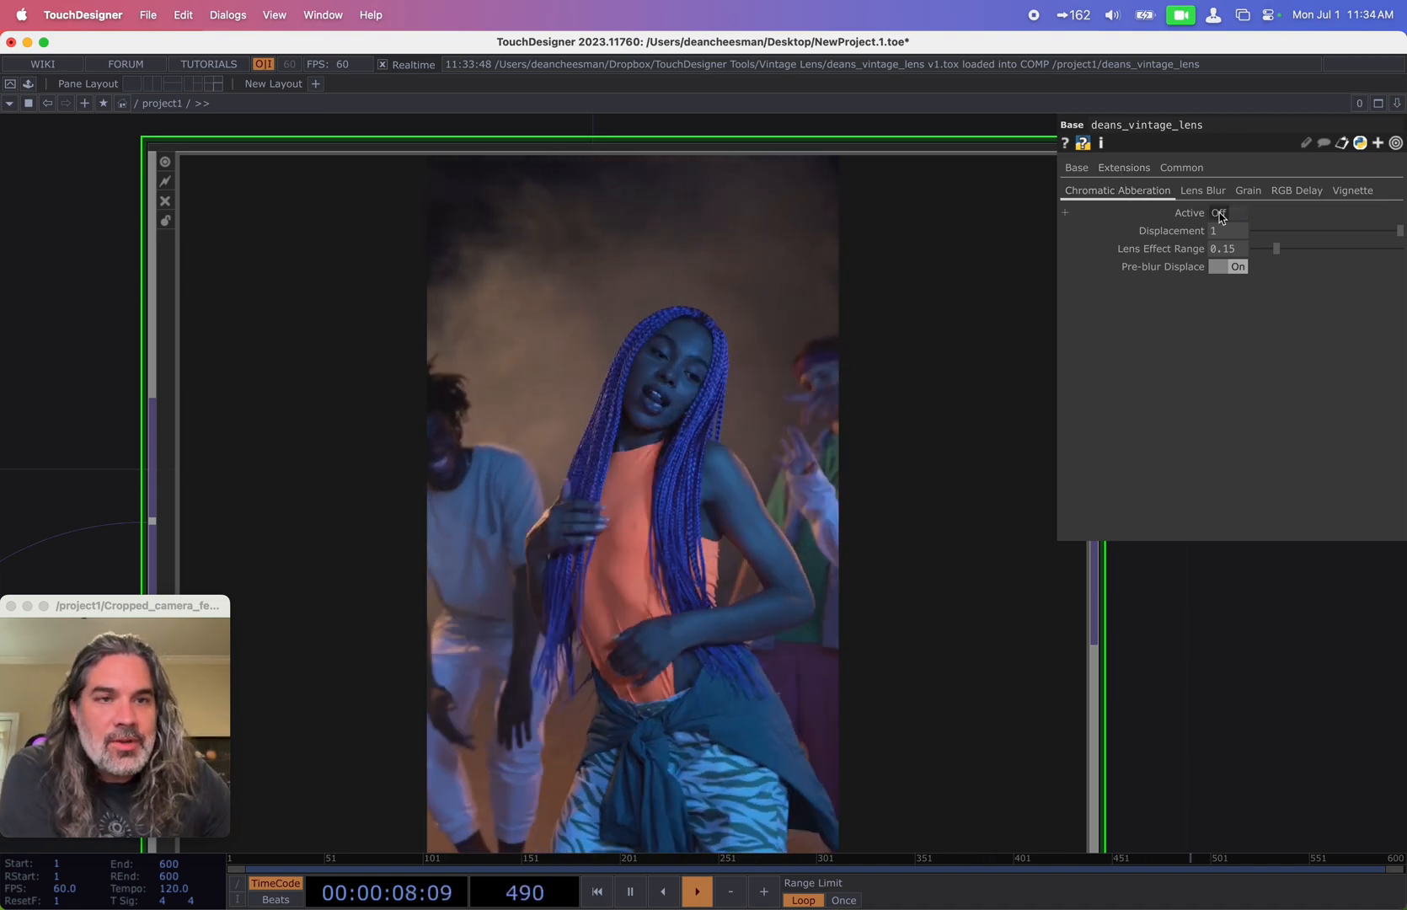
# Step: Toggle chromatic aberration on and off to compare, leaving it on
pyautogui.click(1237, 212)
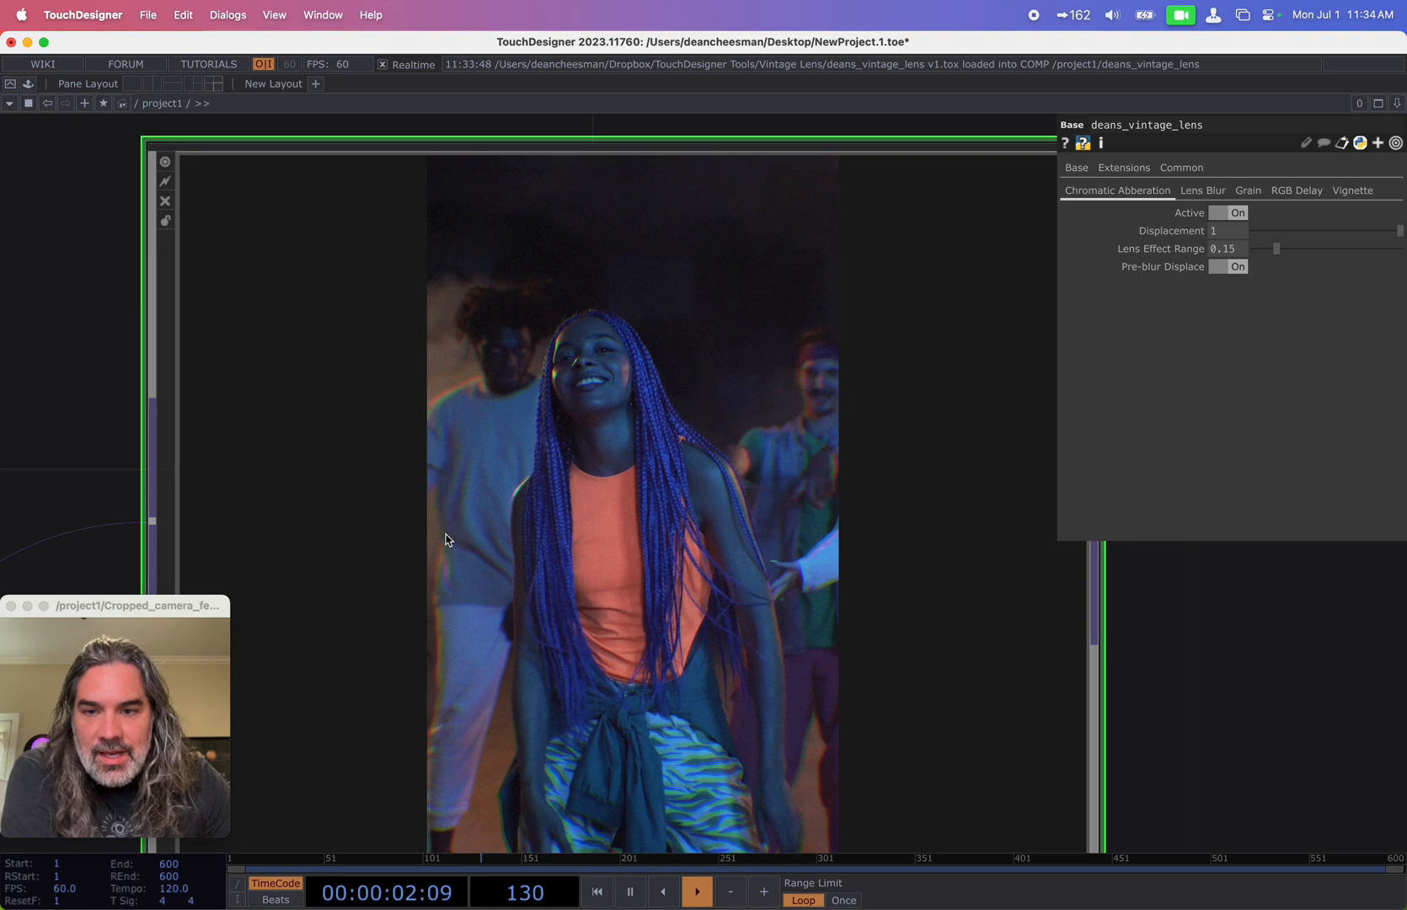
pyautogui.click(1237, 213)
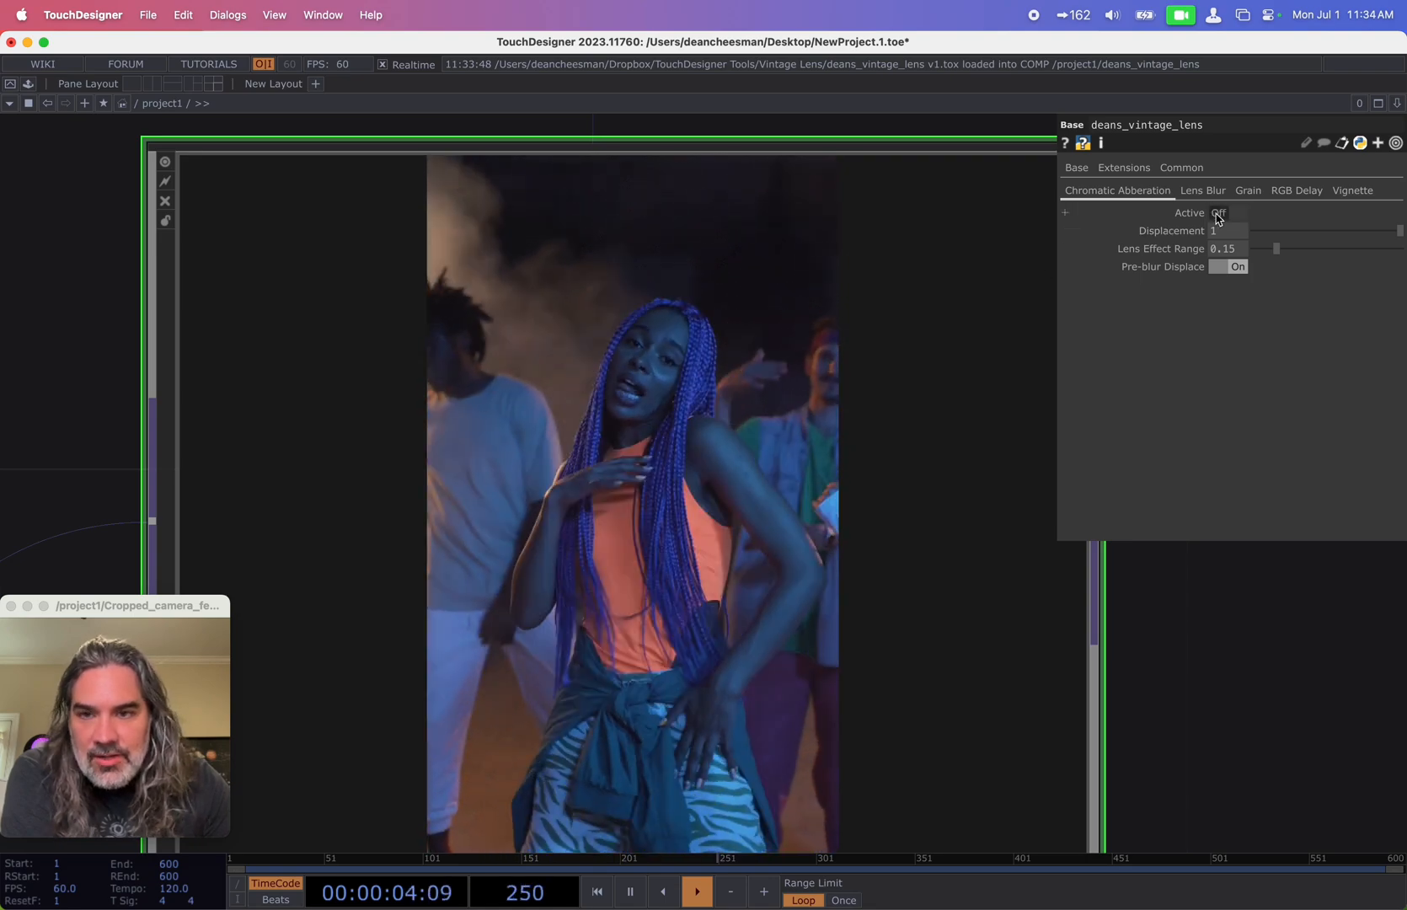
pyautogui.click(1238, 213)
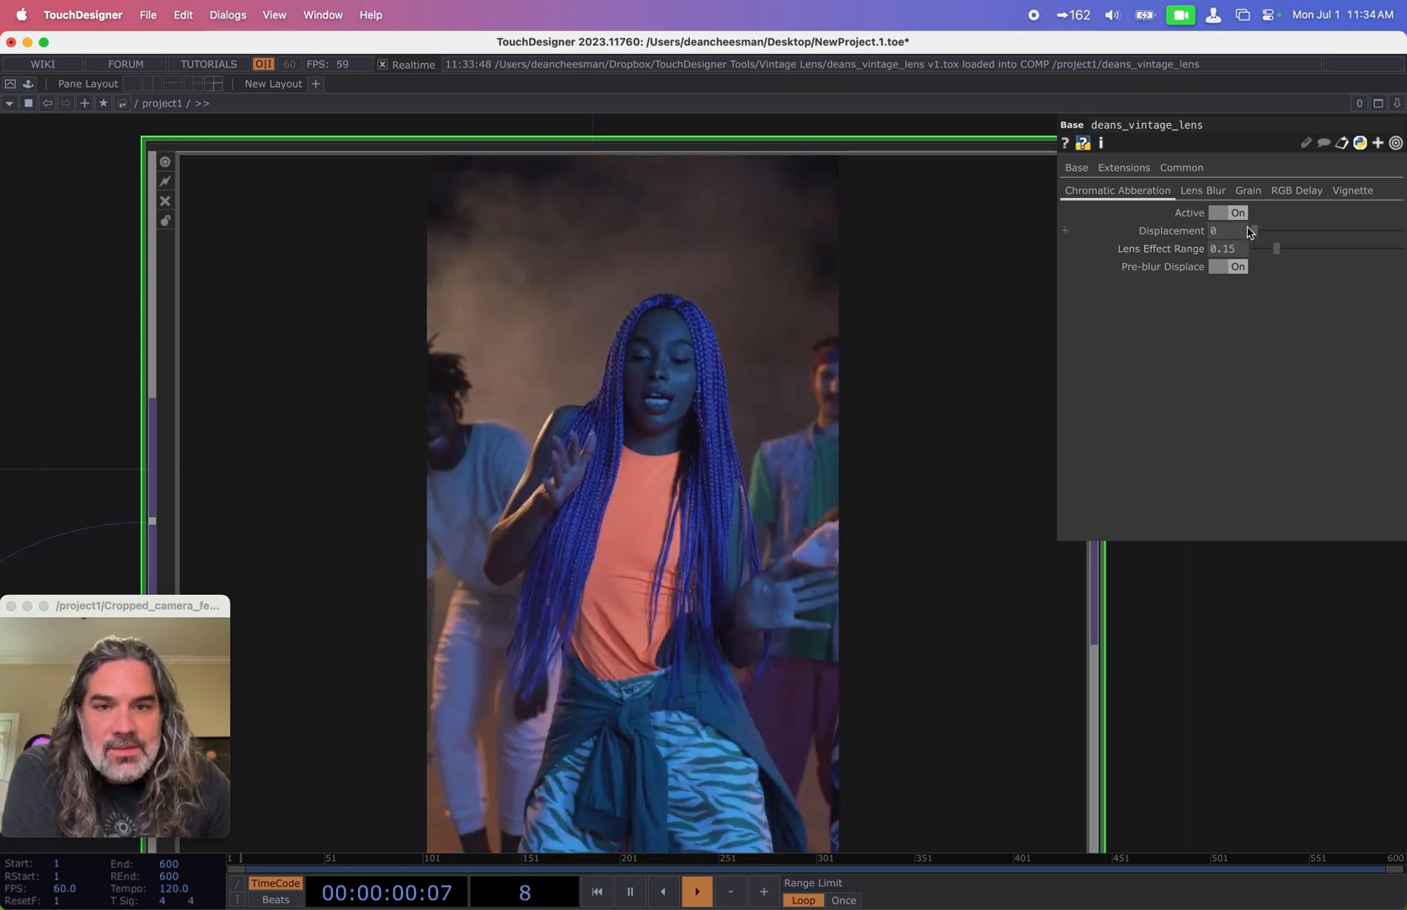
# Step: Raise the displacement amount and try lens effect range values up to about 0.82
pyautogui.moveTo(1258, 231); pyautogui.dragTo(1396, 231)
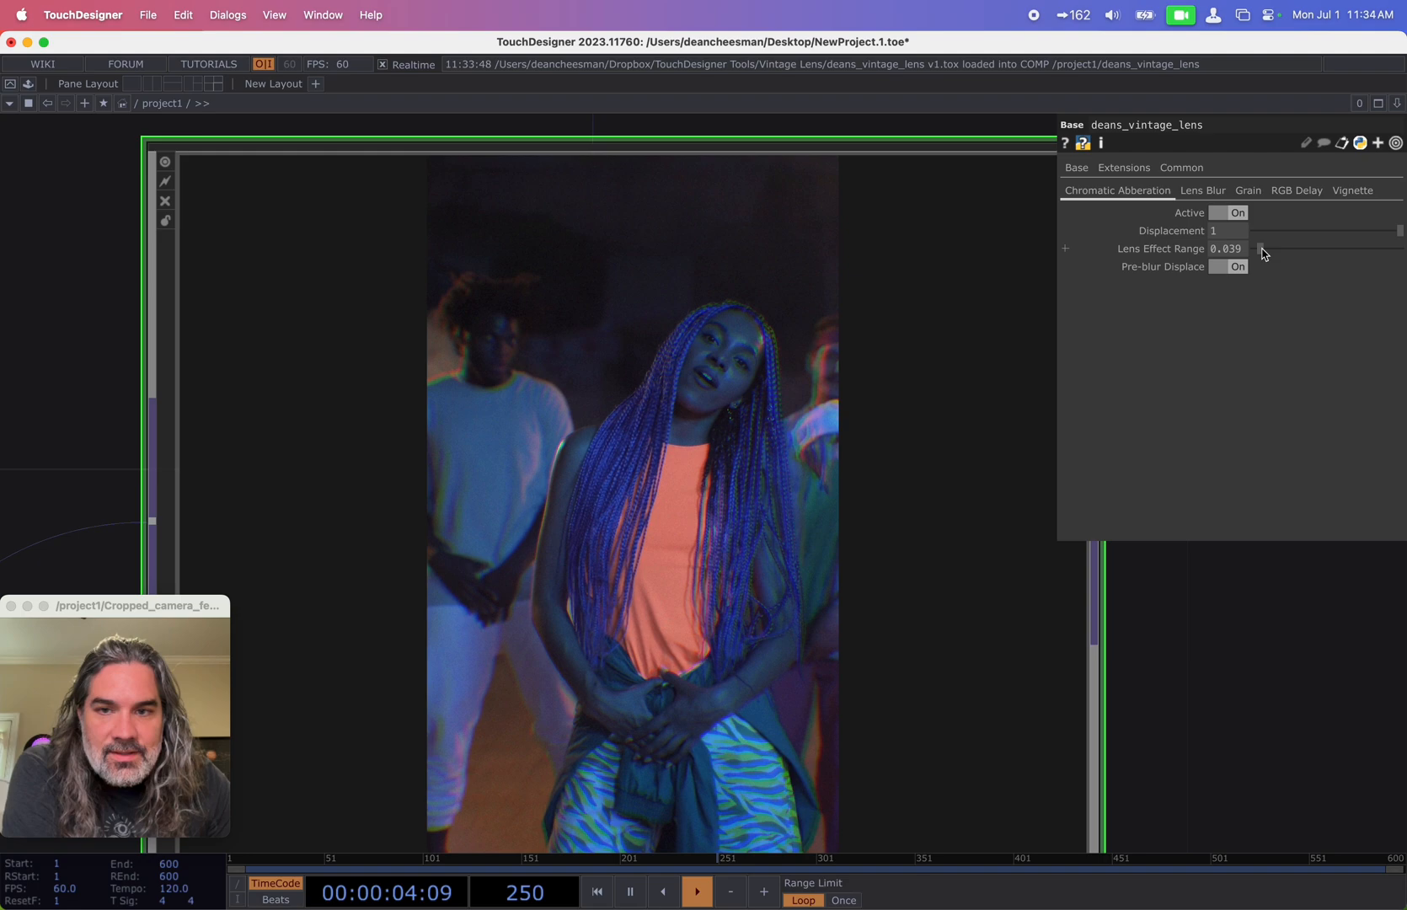
pyautogui.moveTo(1302, 249); pyautogui.dragTo(1258, 249)
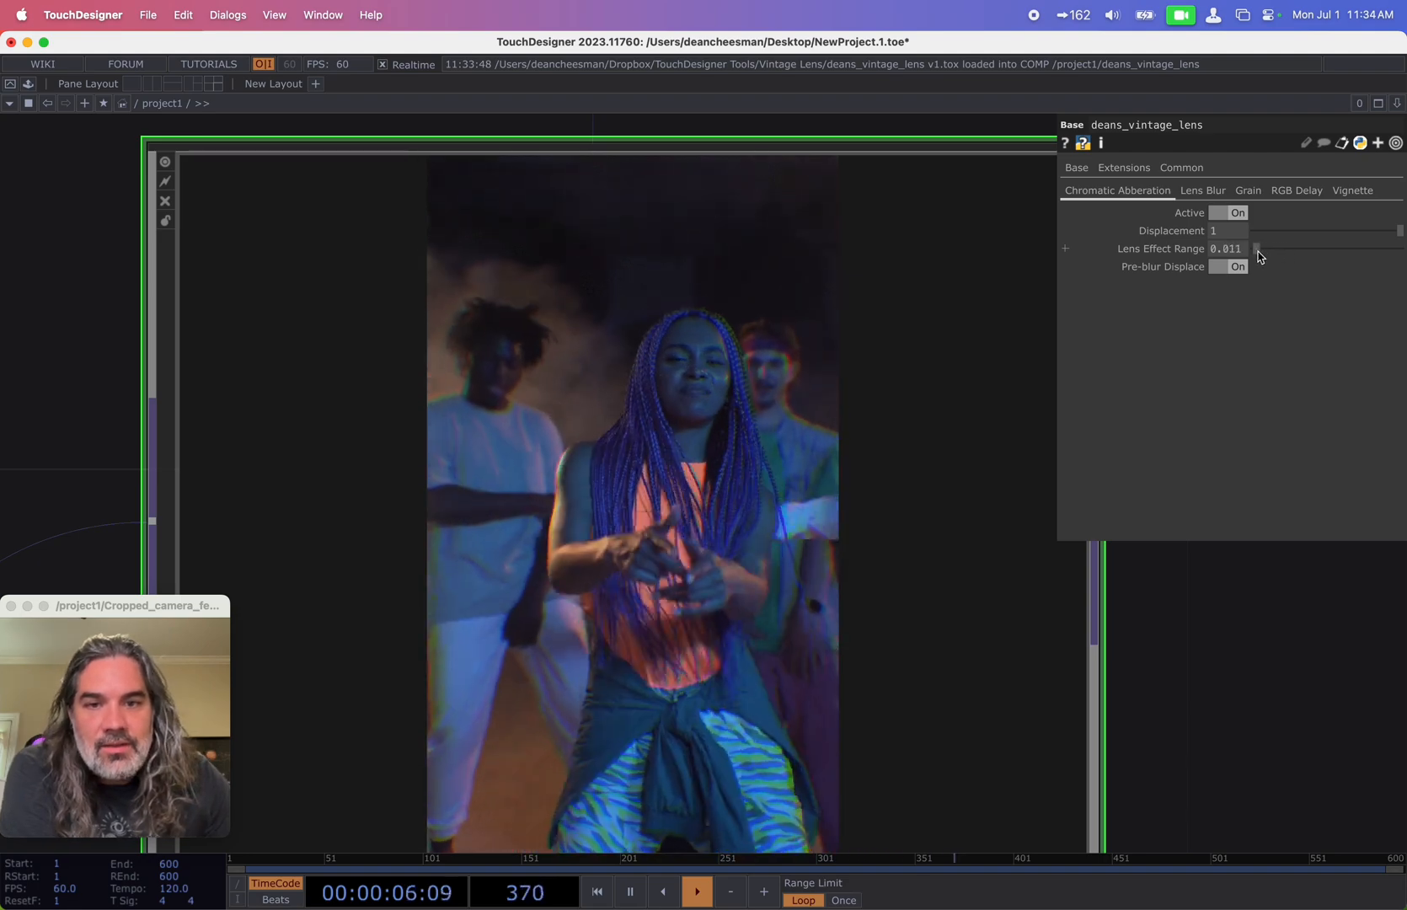
pyautogui.moveTo(1257, 250); pyautogui.dragTo(1374, 250)
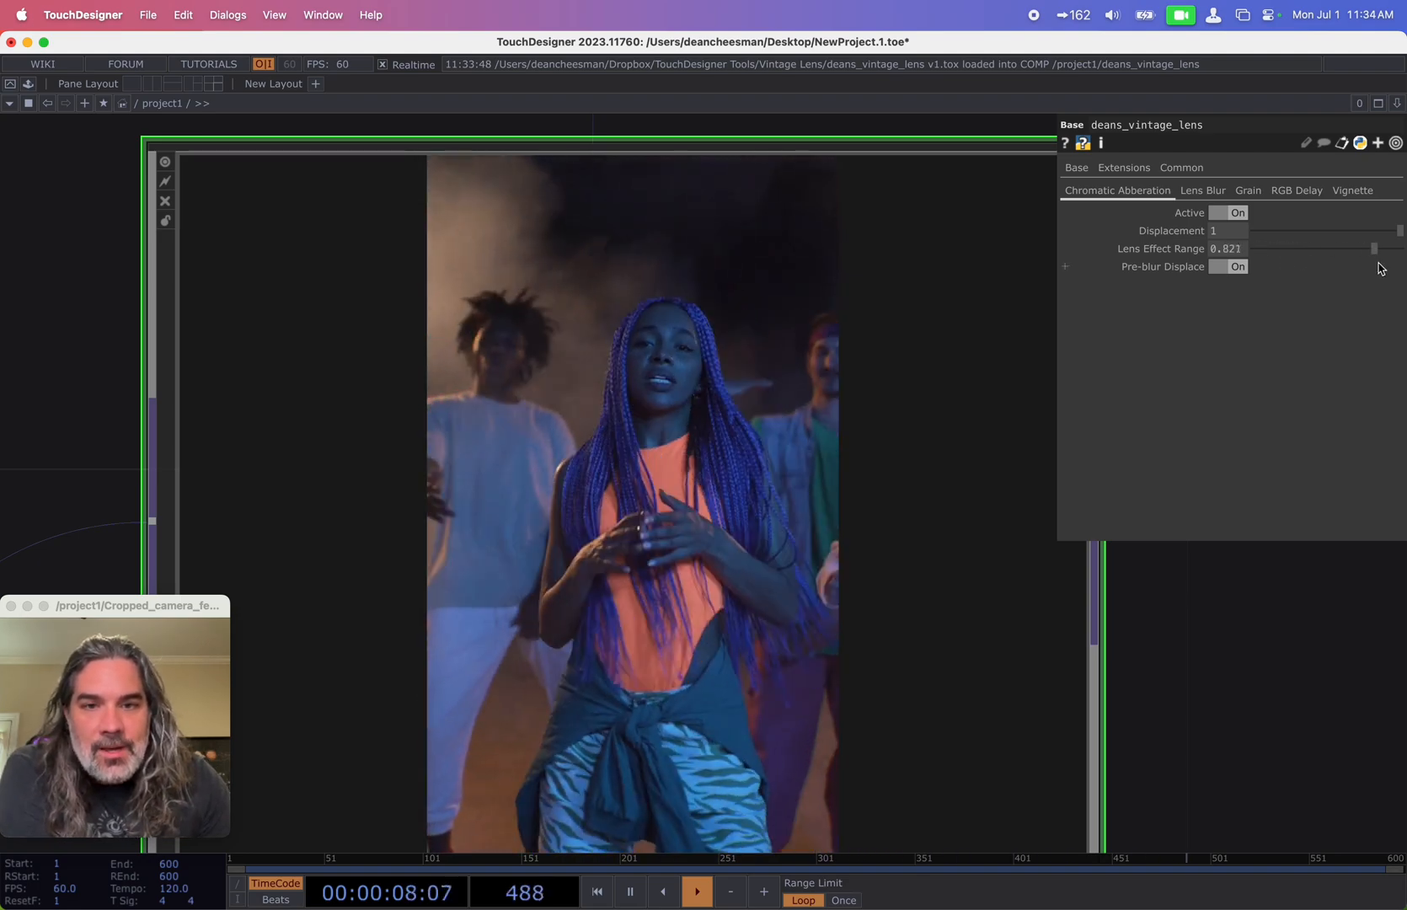
pyautogui.moveTo(1372, 249); pyautogui.dragTo(1392, 249)
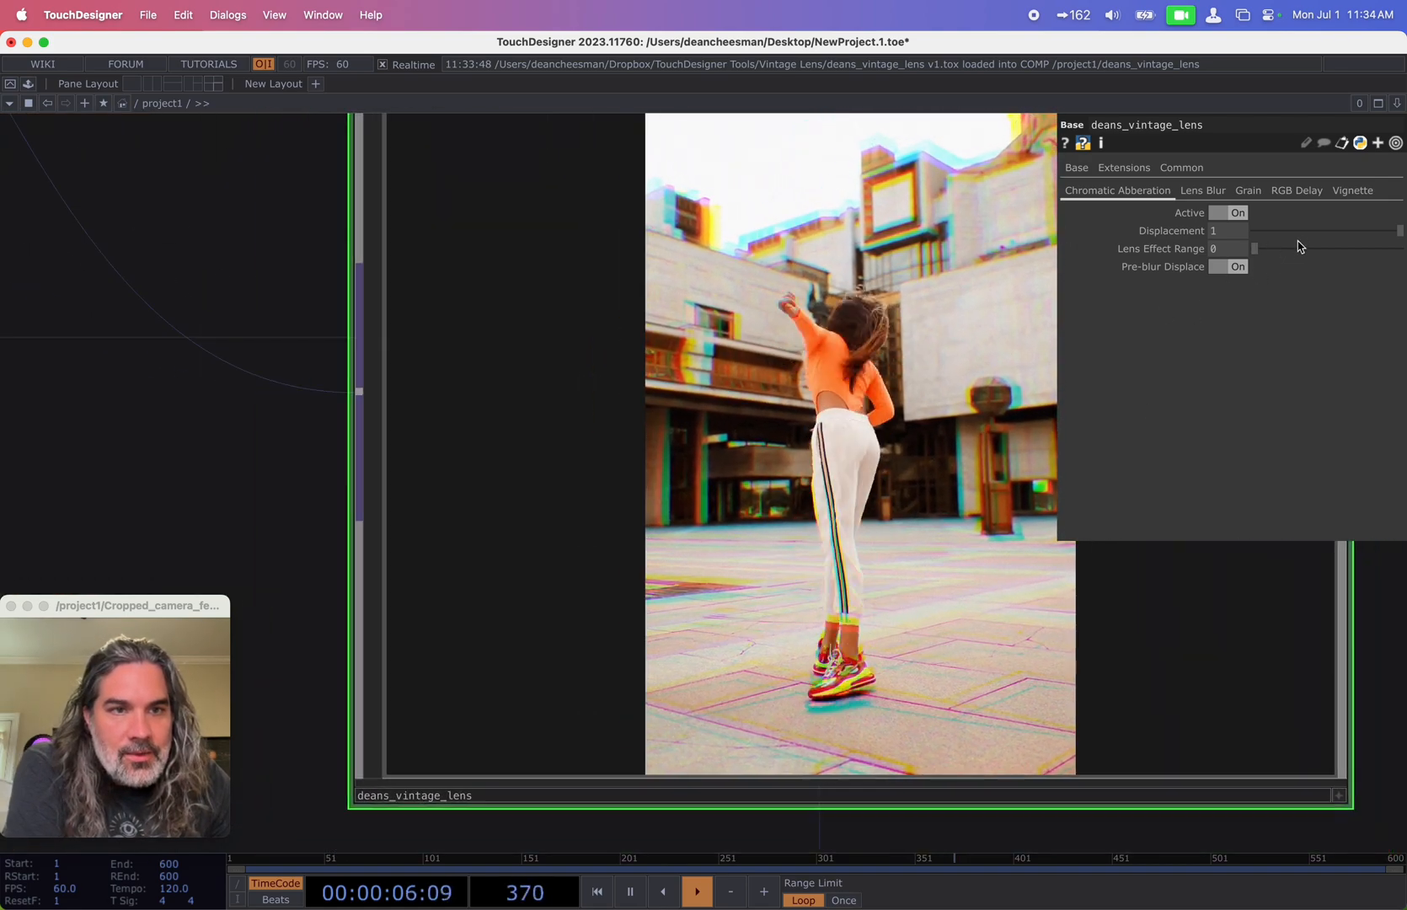
# Step: Set the lens effect range to about 0.15 and toggle pre-blur displacement off
pyautogui.moveTo(1254, 250); pyautogui.dragTo(1281, 249)
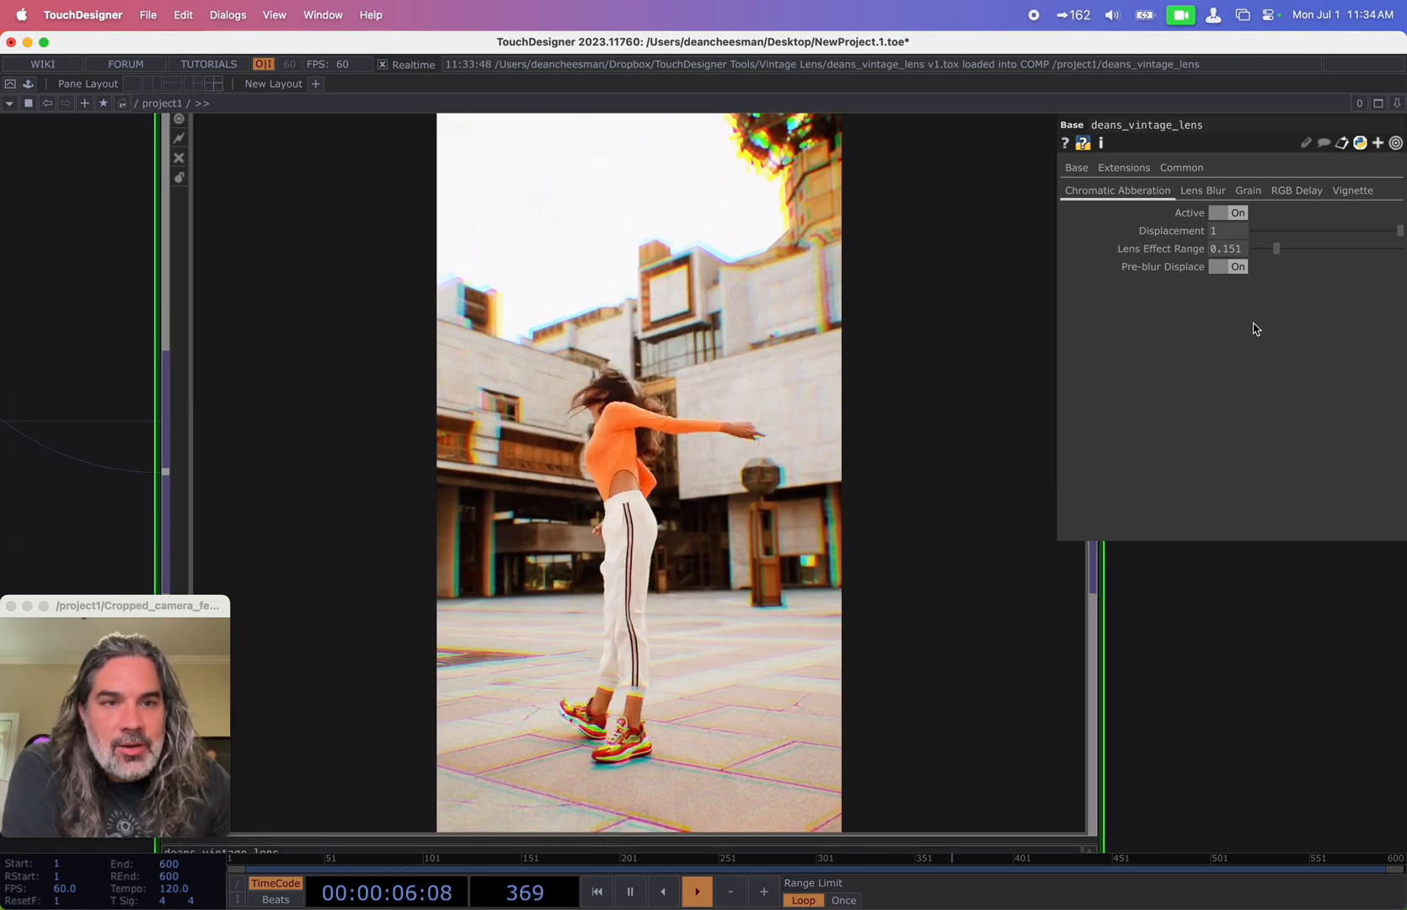
pyautogui.click(1219, 266)
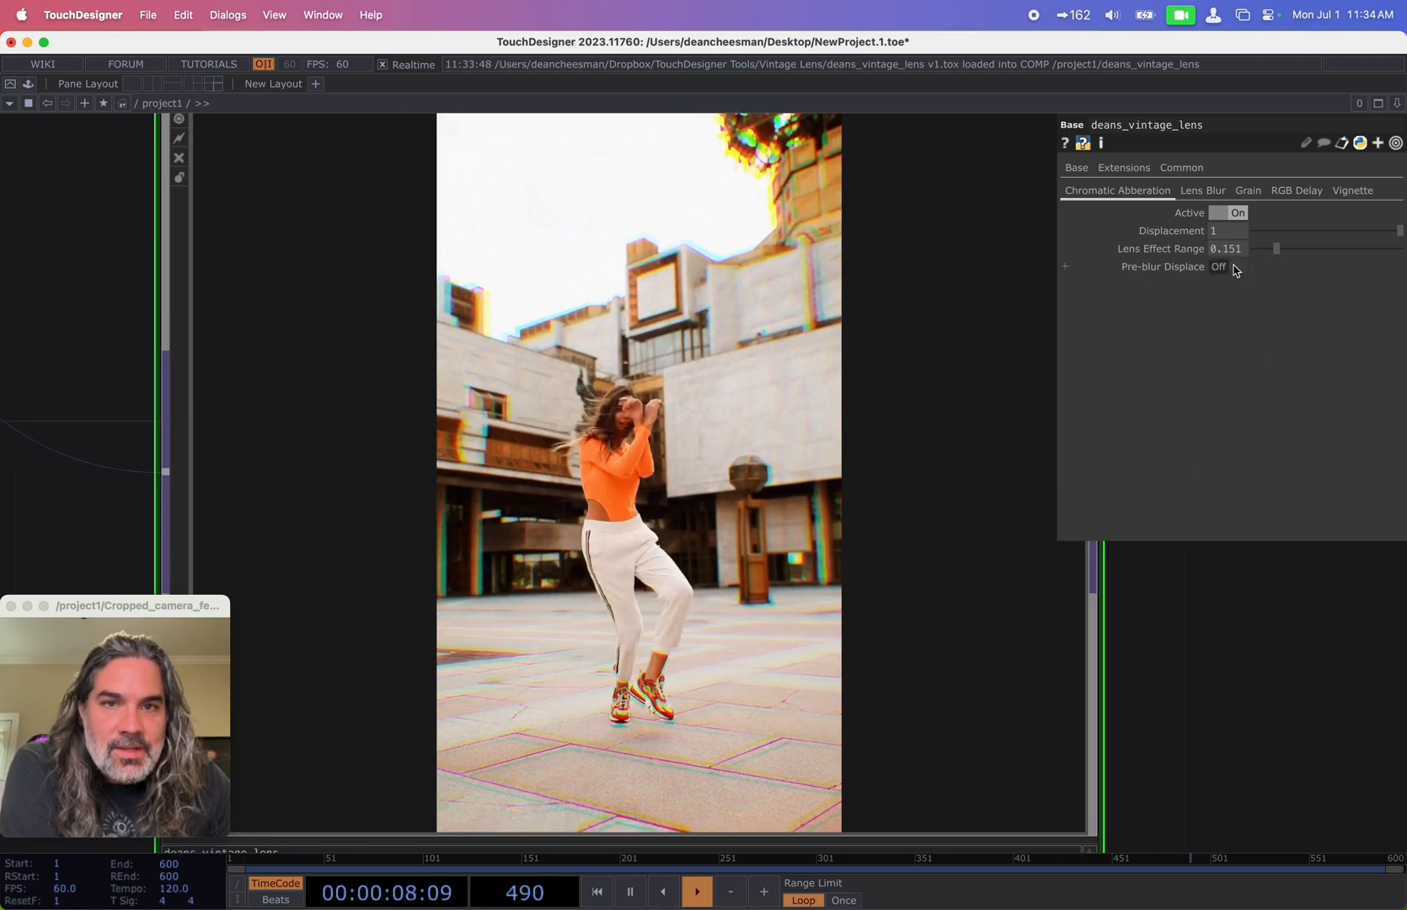
pyautogui.click(1227, 266)
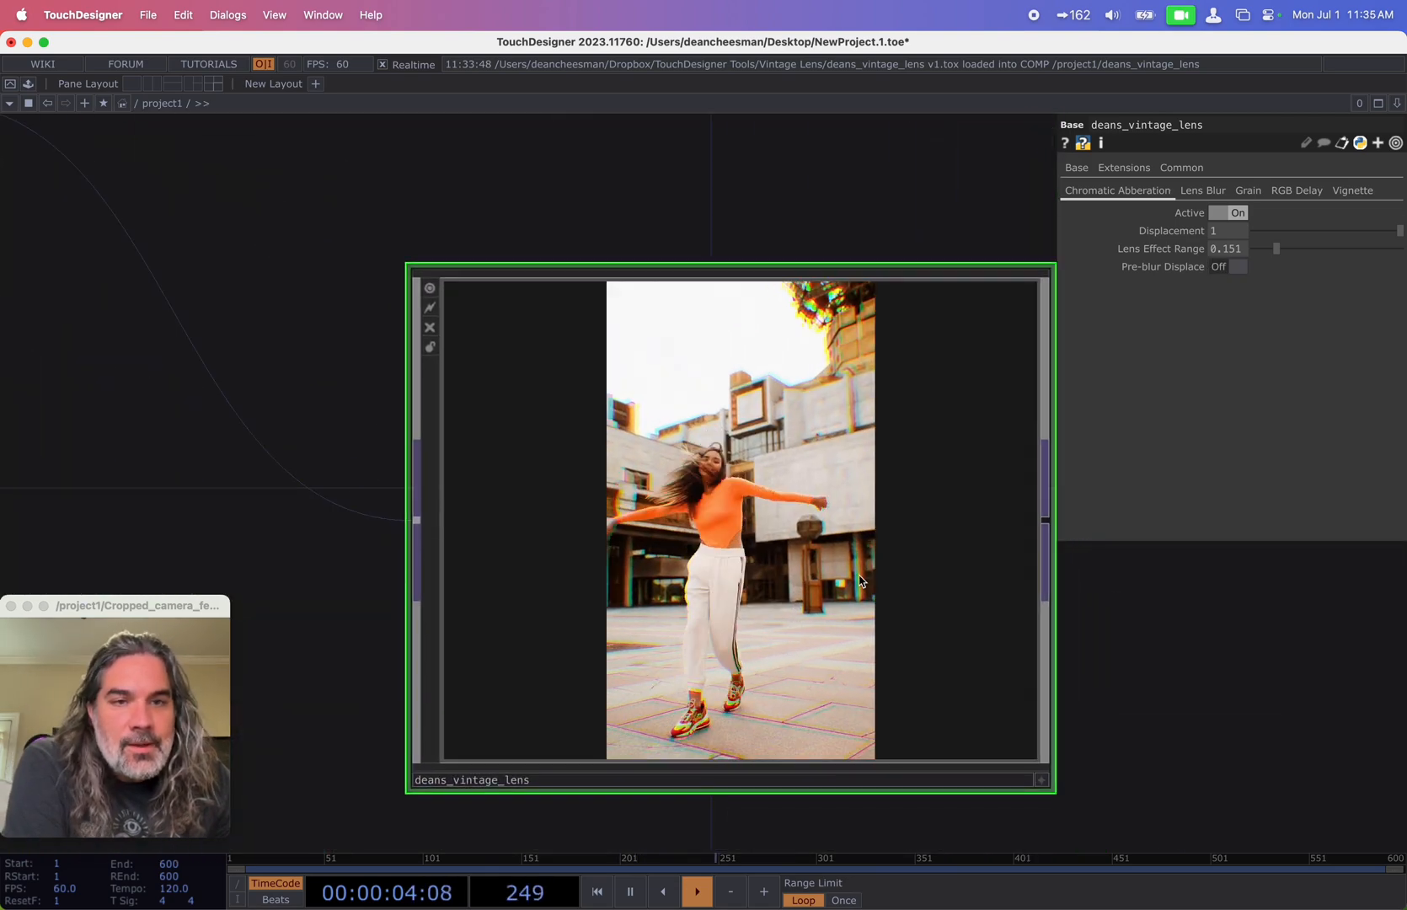
# Step: Turn lens blur on and switch chromatic aberration off to compare
pyautogui.click(1203, 190)
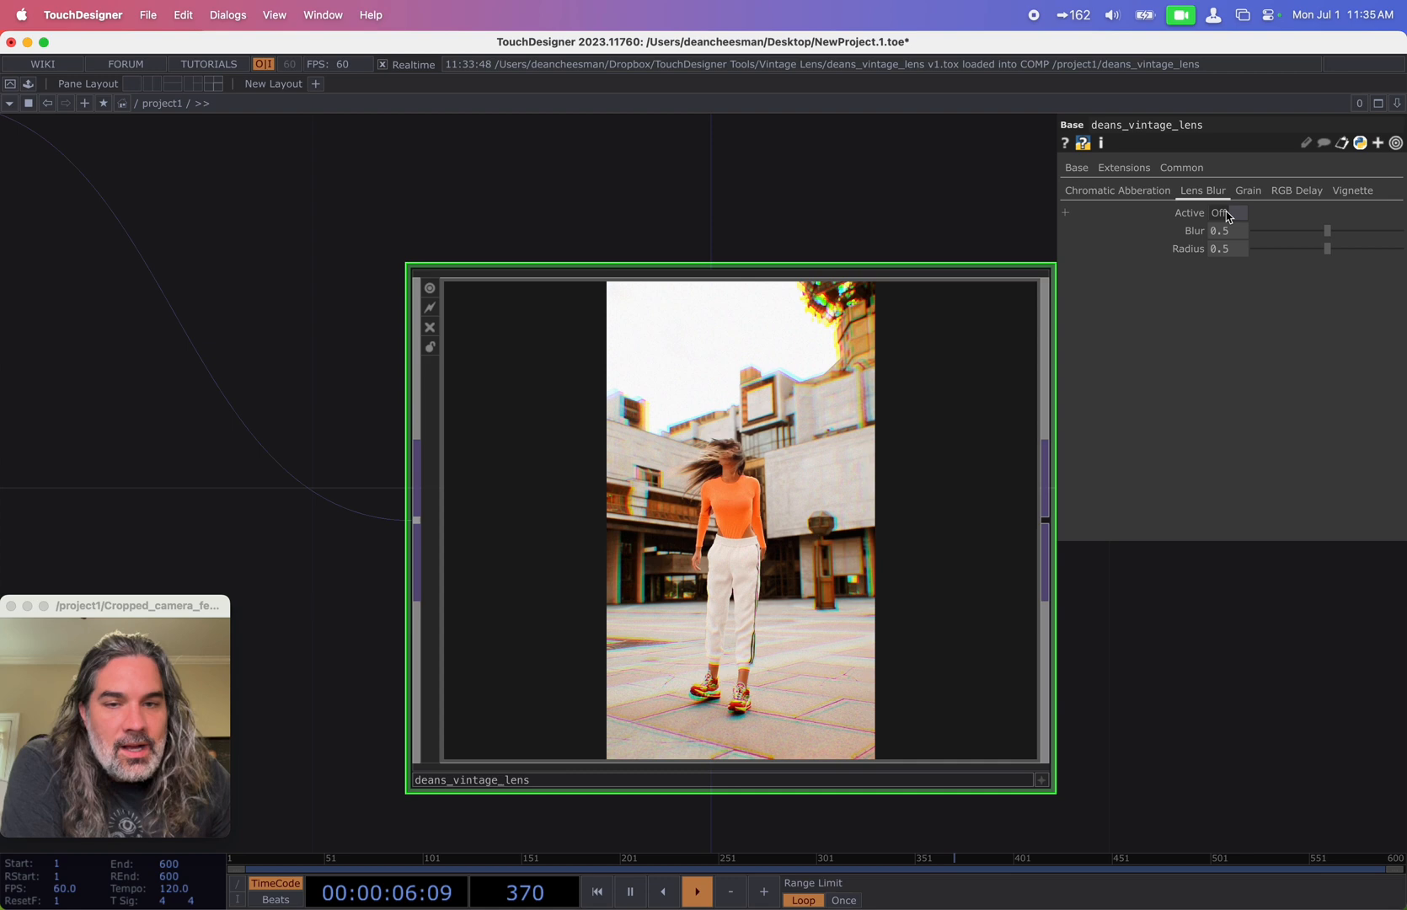
pyautogui.click(1225, 212)
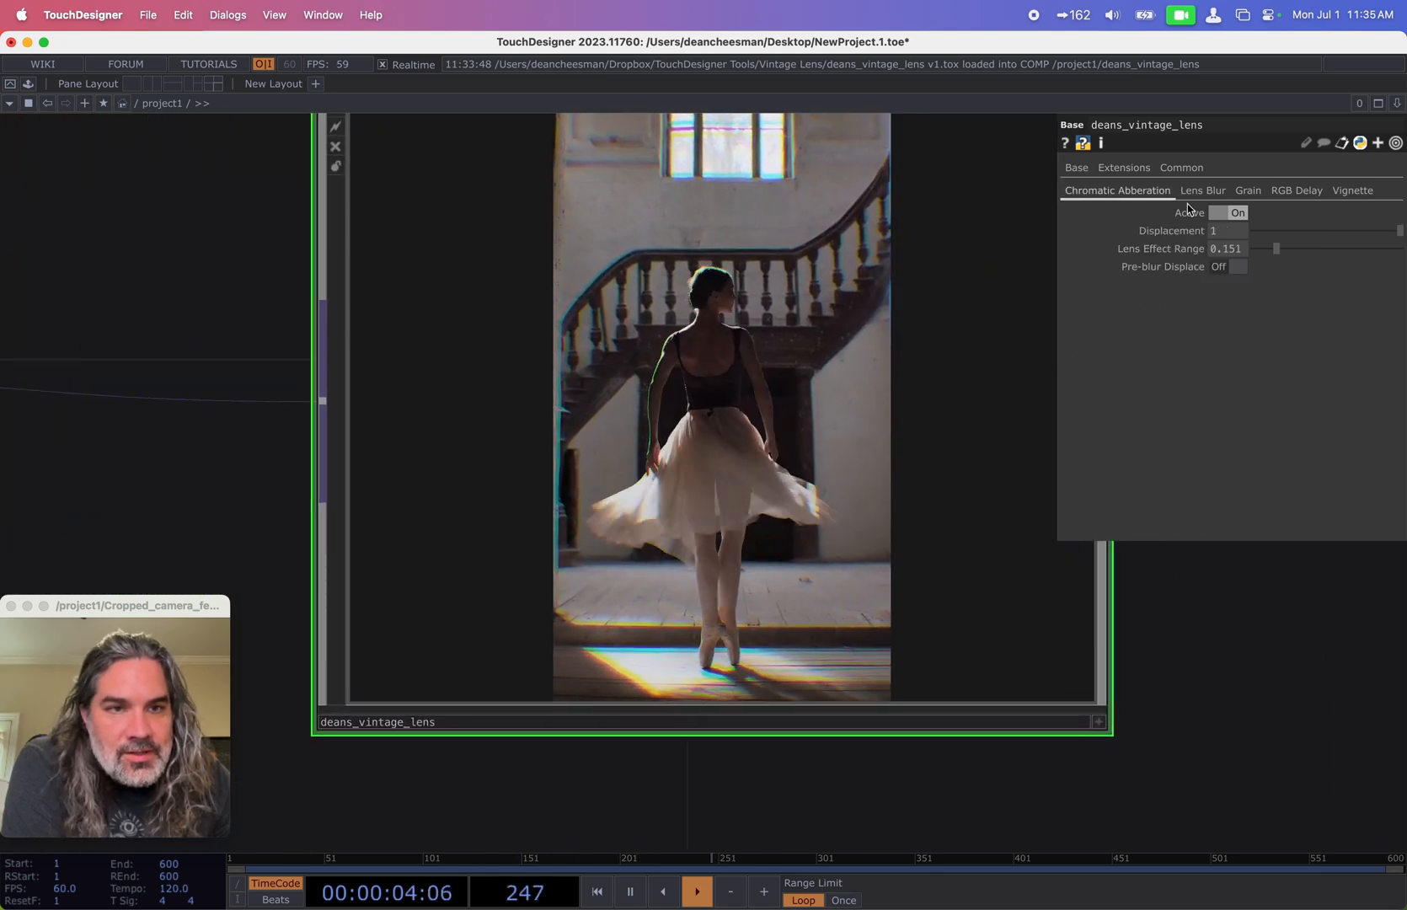
pyautogui.click(1237, 214)
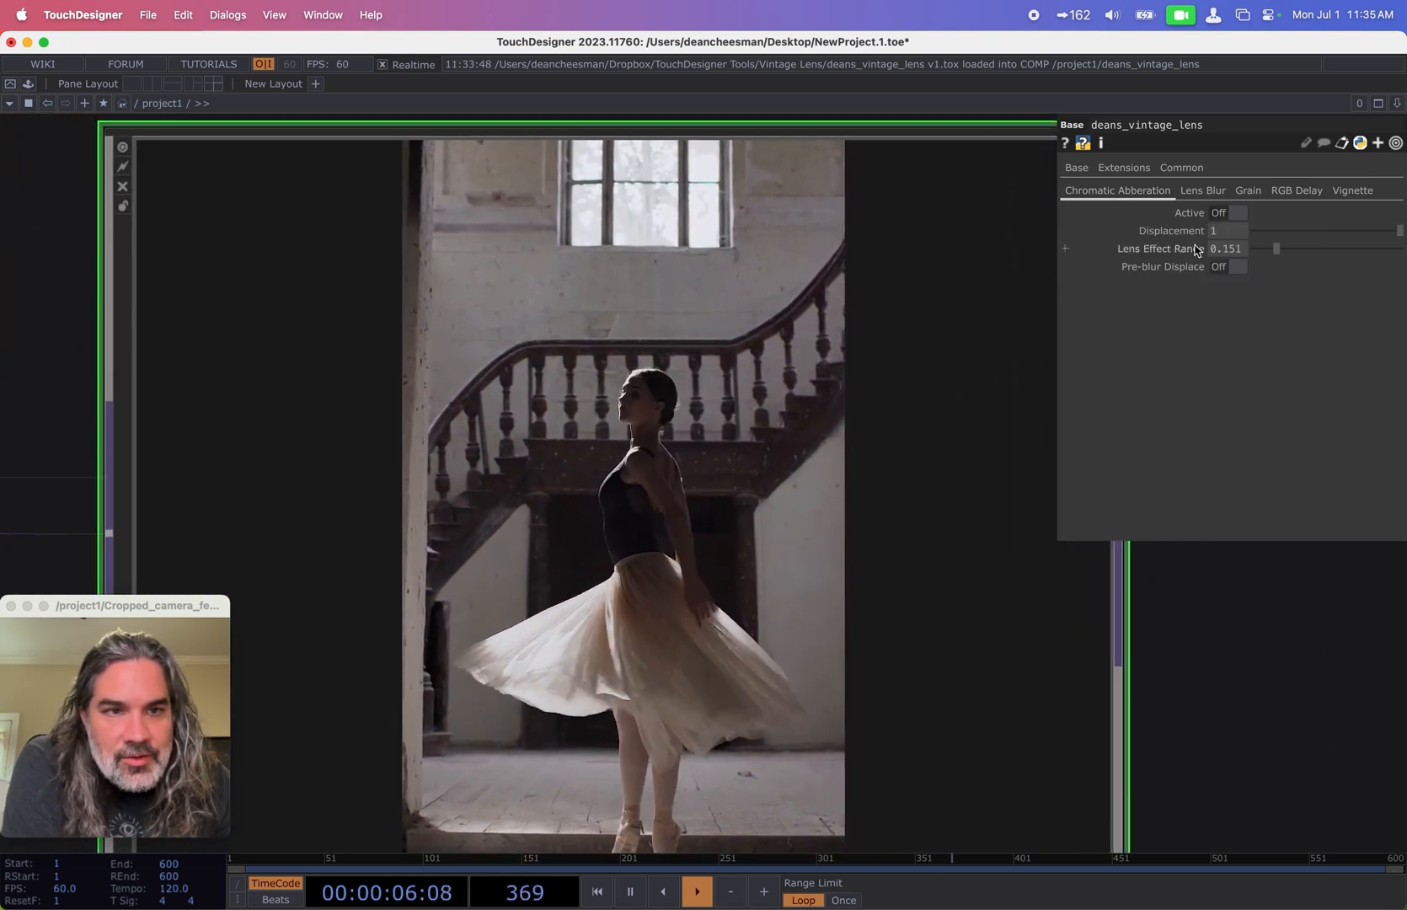
pyautogui.click(1204, 191)
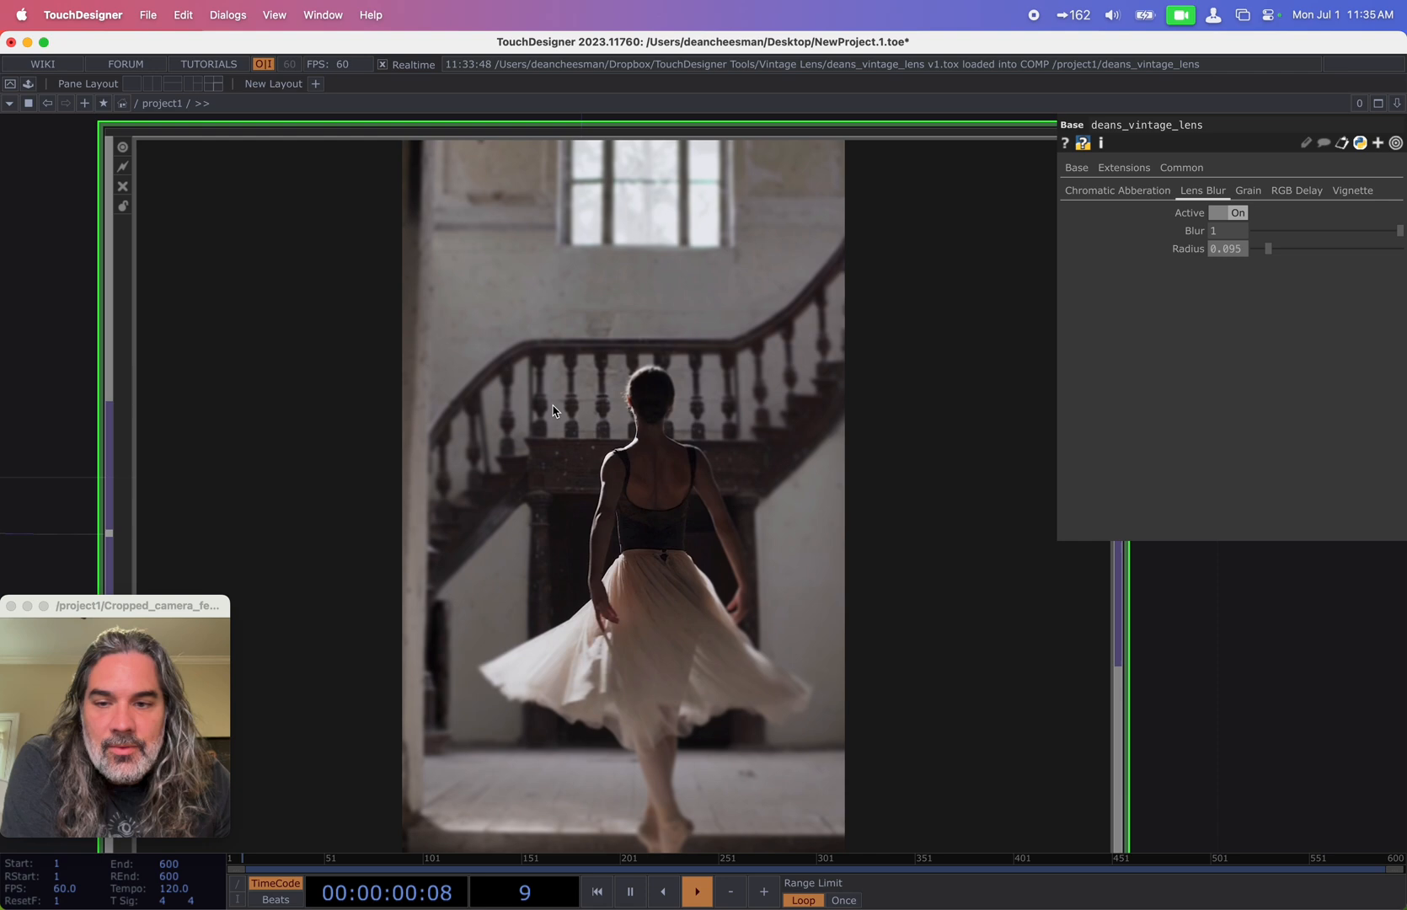
# Step: Toggle lens blur to compare, leave it on and raise the blur amount to full
pyautogui.click(1236, 213)
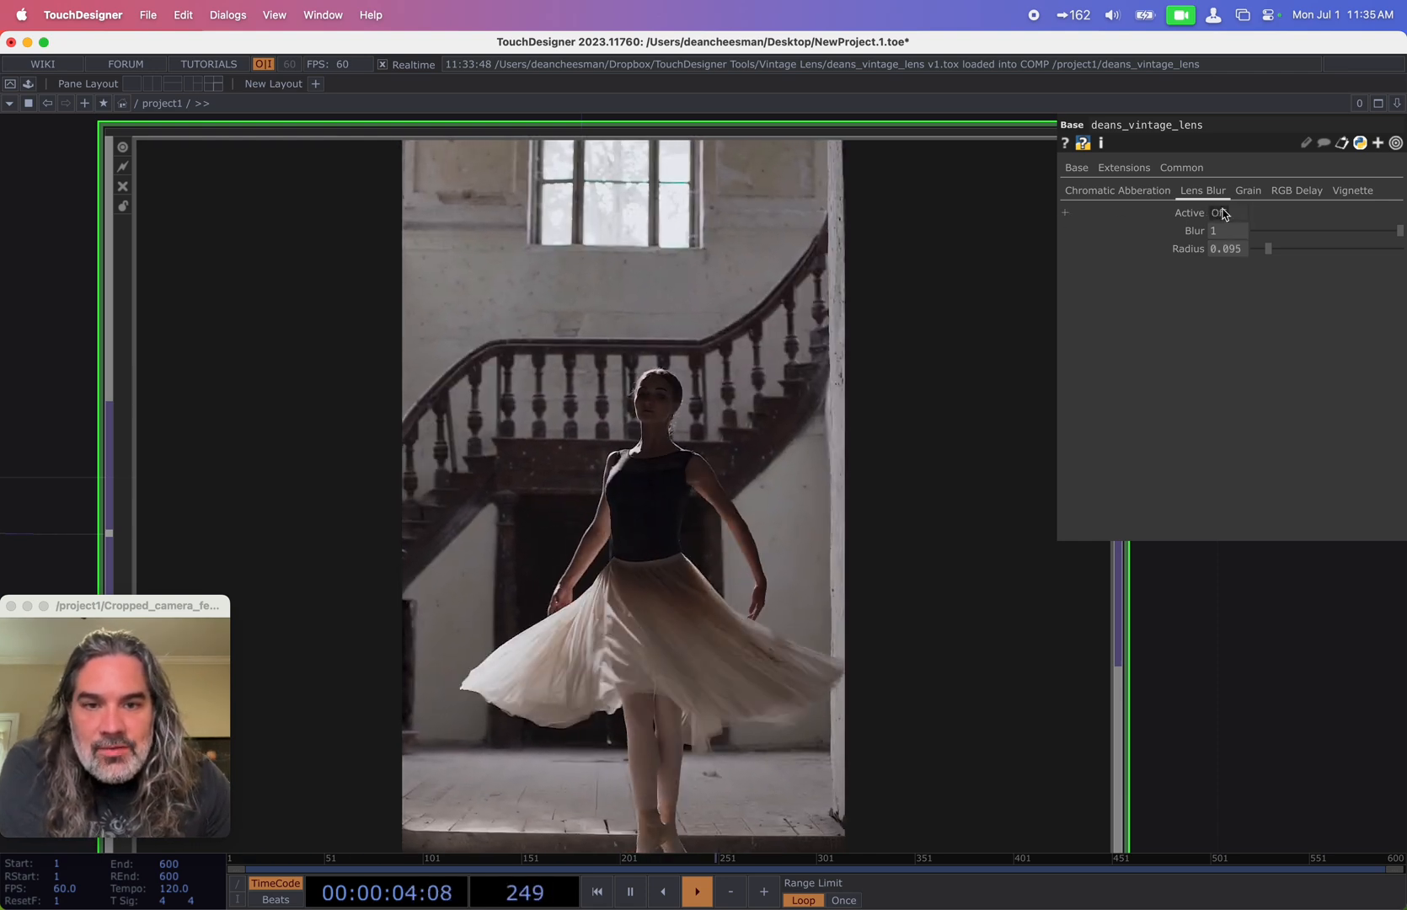
pyautogui.click(1237, 213)
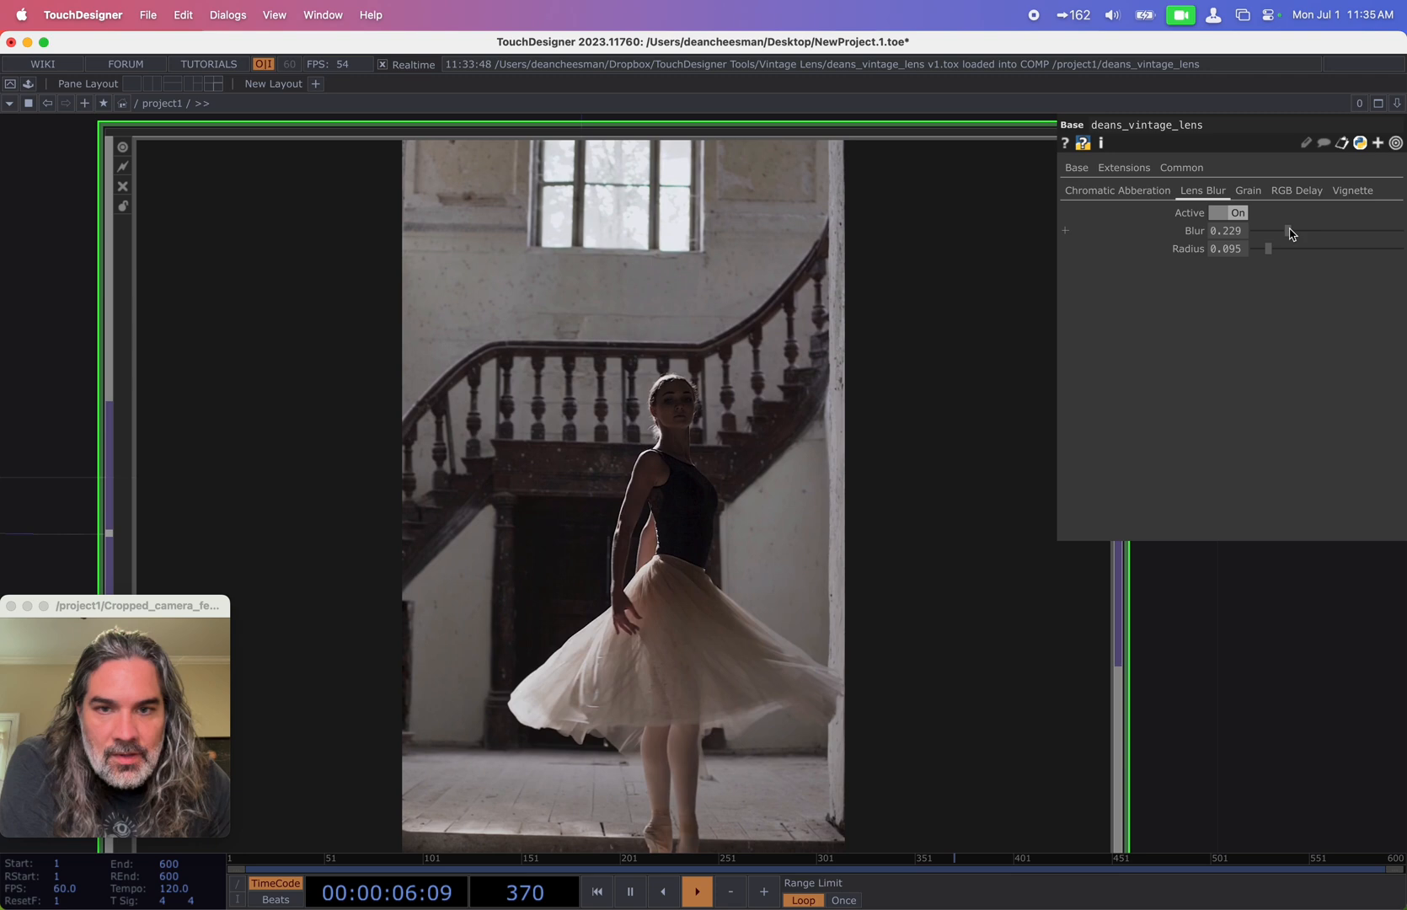
pyautogui.moveTo(1291, 231); pyautogui.dragTo(1401, 231)
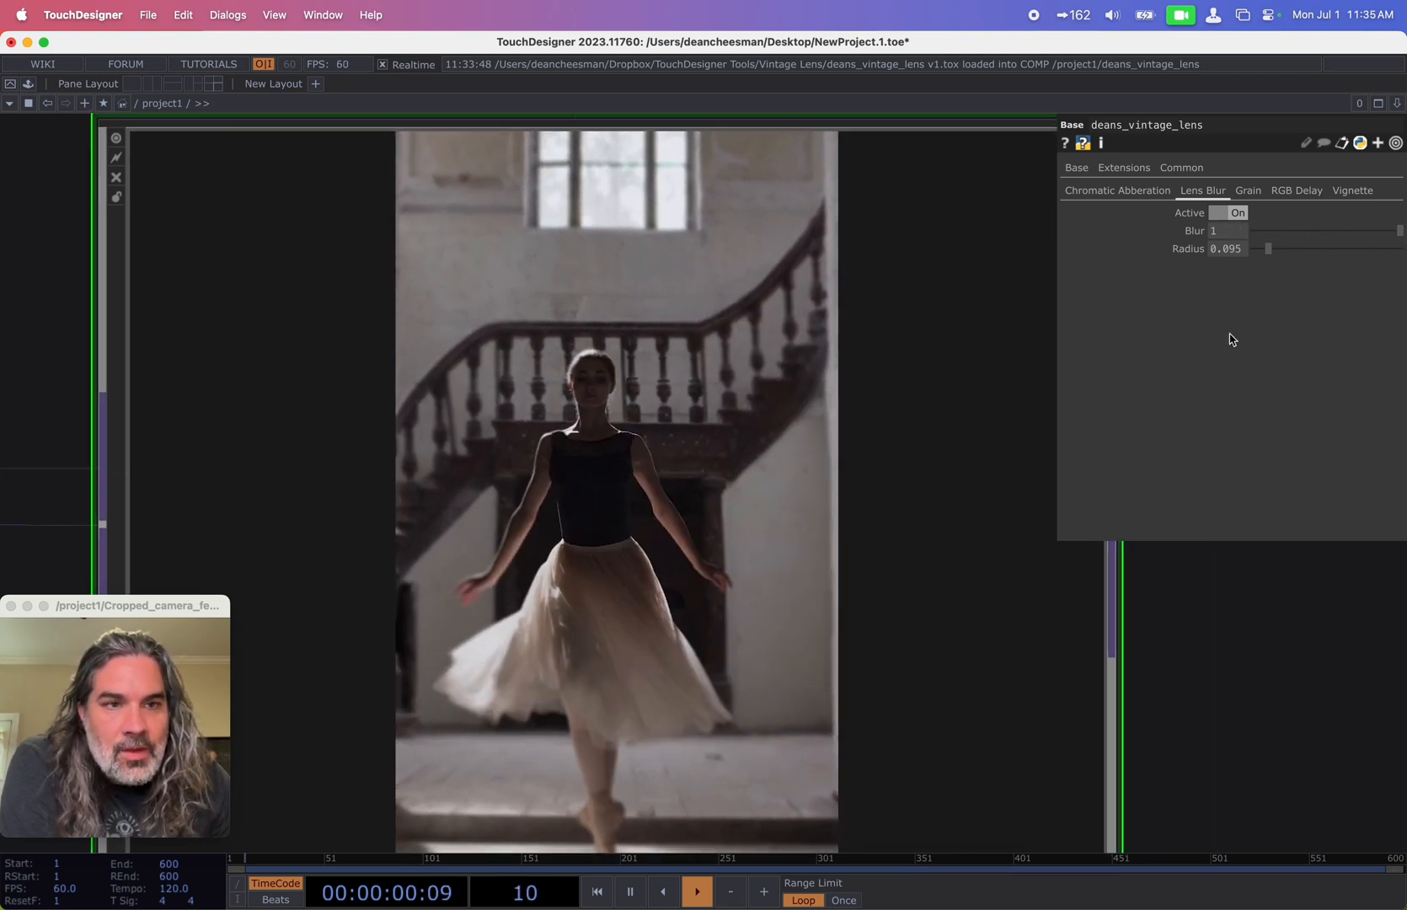
# Step: Turn grain on, try amounts from above half down to almost nothing, and stop it animating
pyautogui.click(1249, 190)
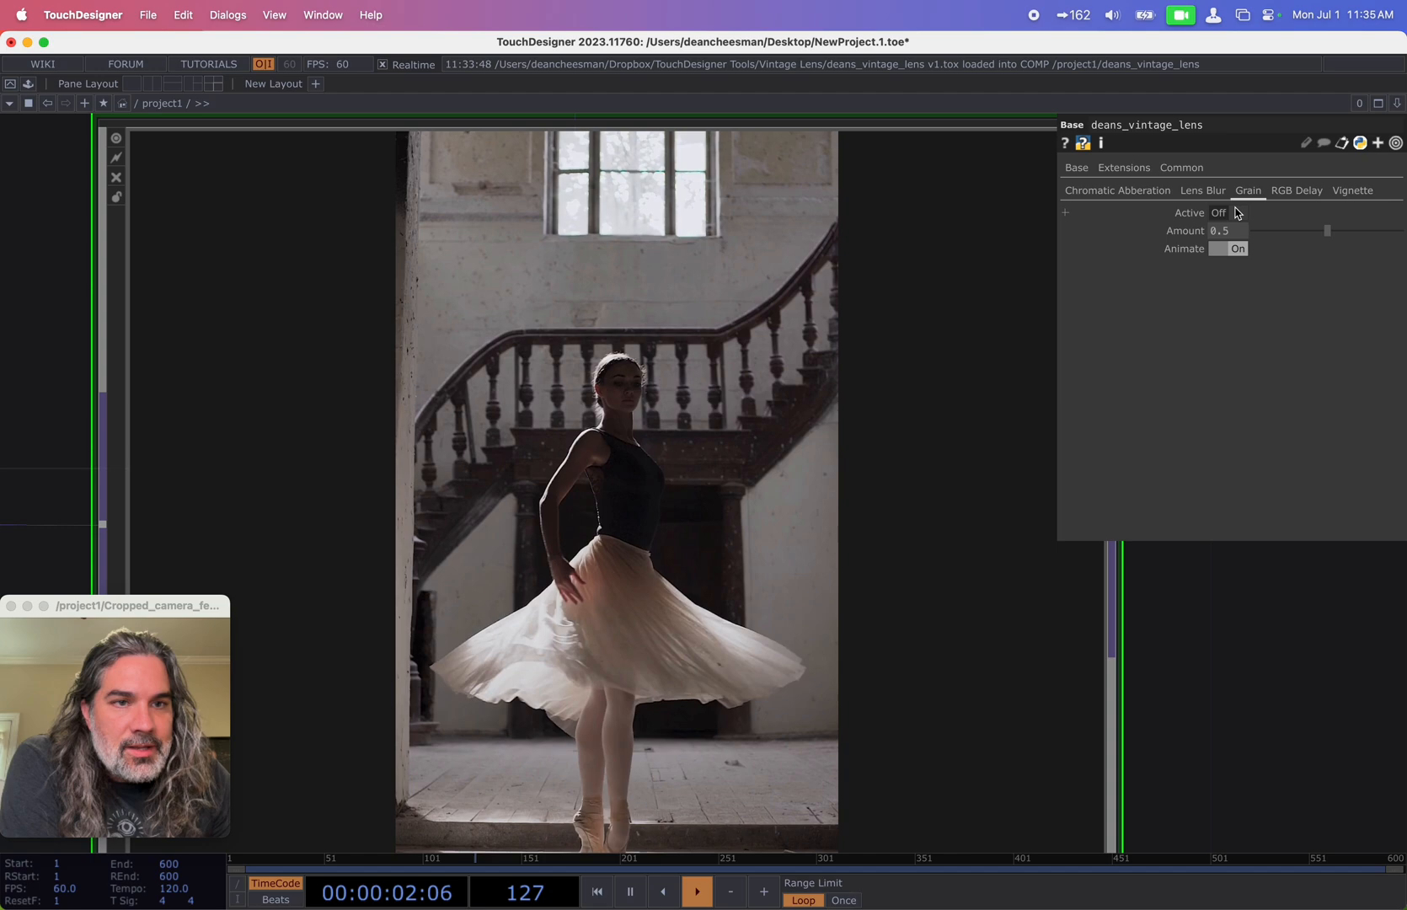
pyautogui.click(1237, 212)
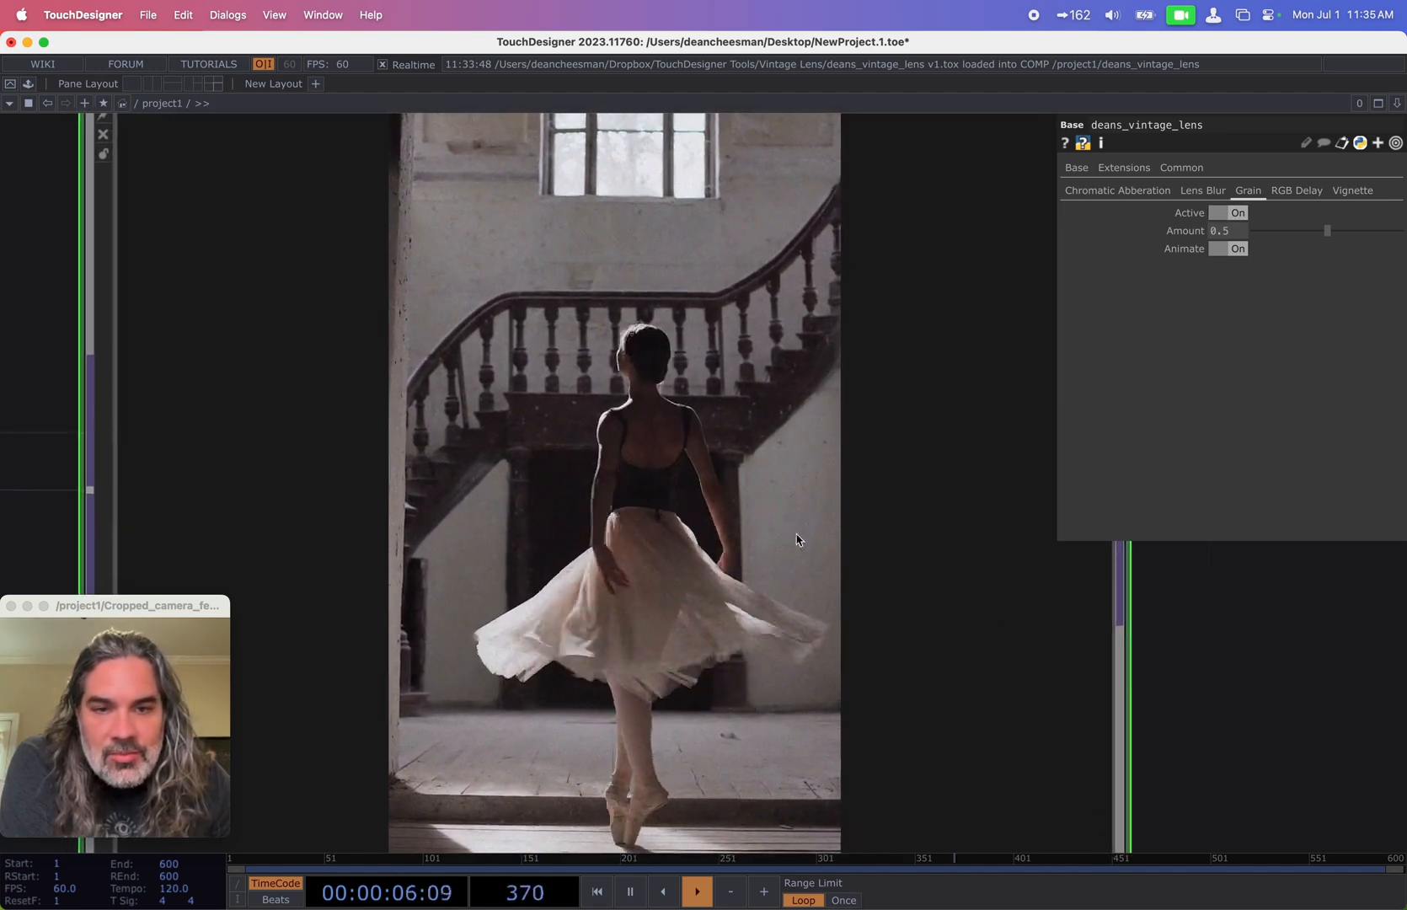
pyautogui.moveTo(1328, 231); pyautogui.dragTo(1387, 231)
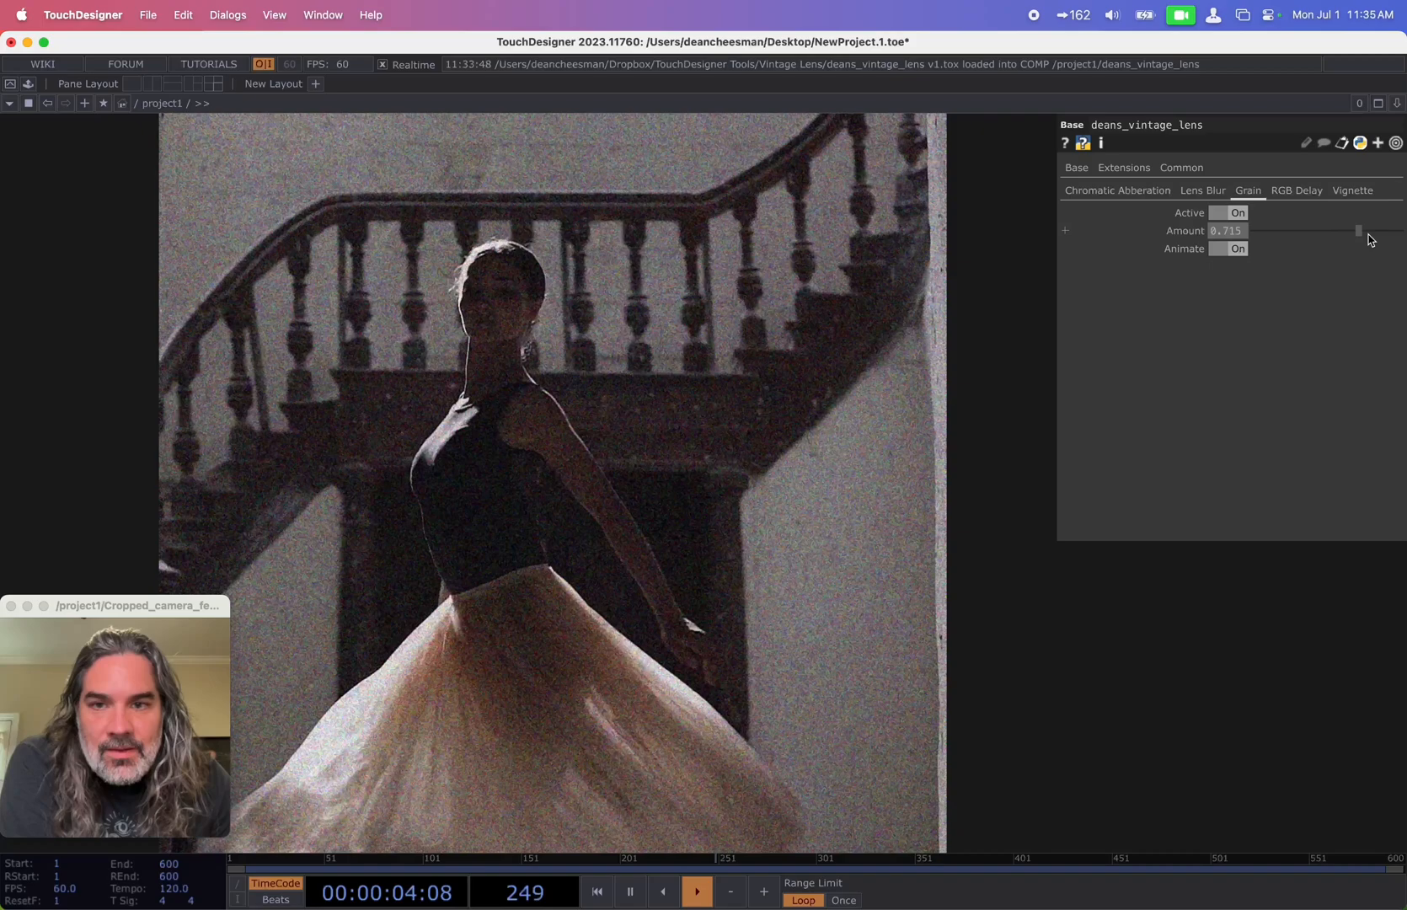
pyautogui.click(1238, 249)
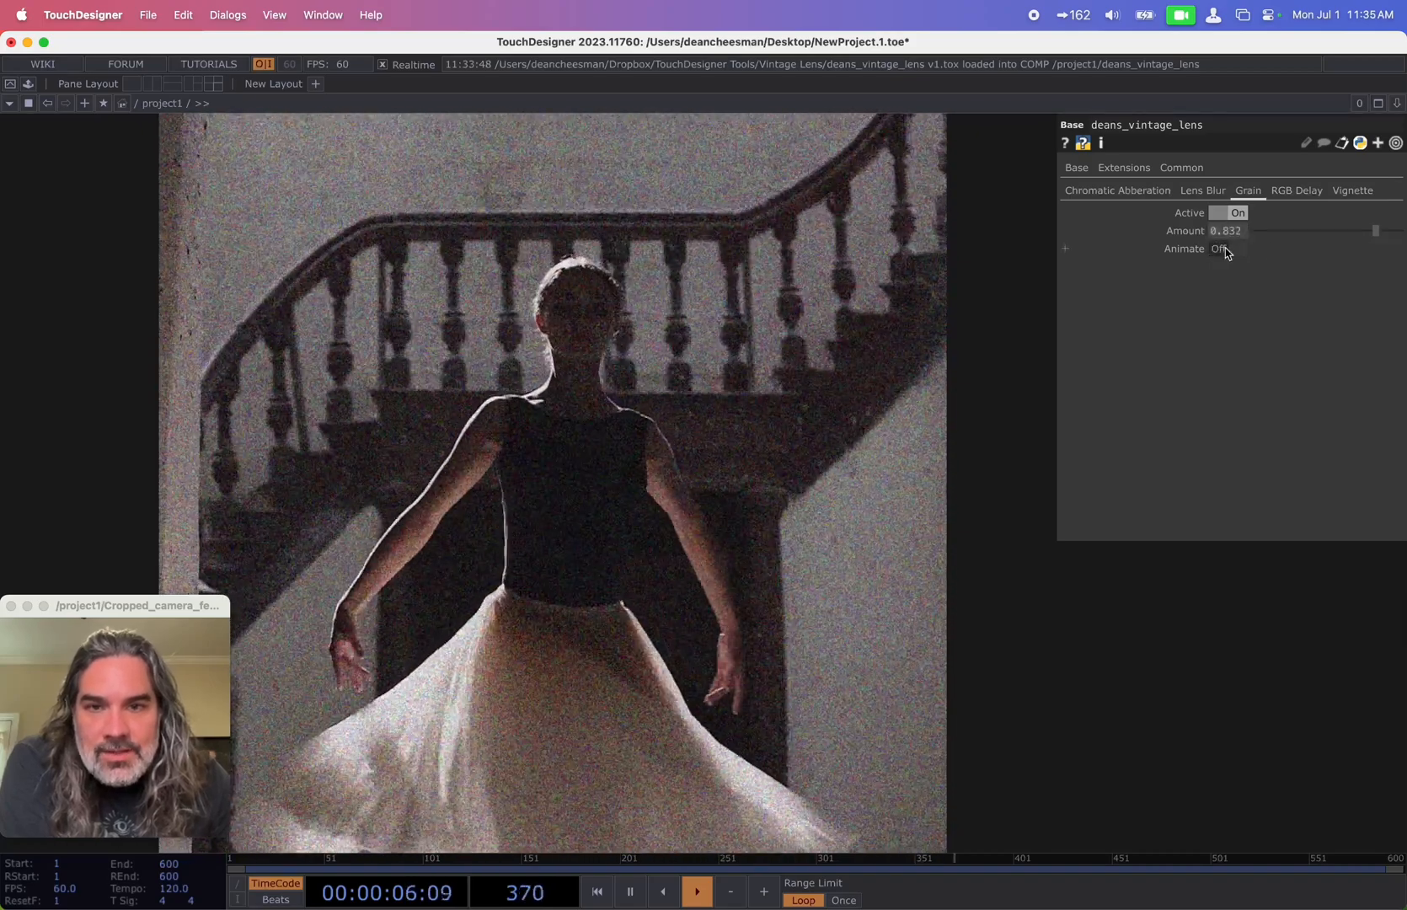
pyautogui.moveTo(1375, 231); pyautogui.dragTo(1266, 231)
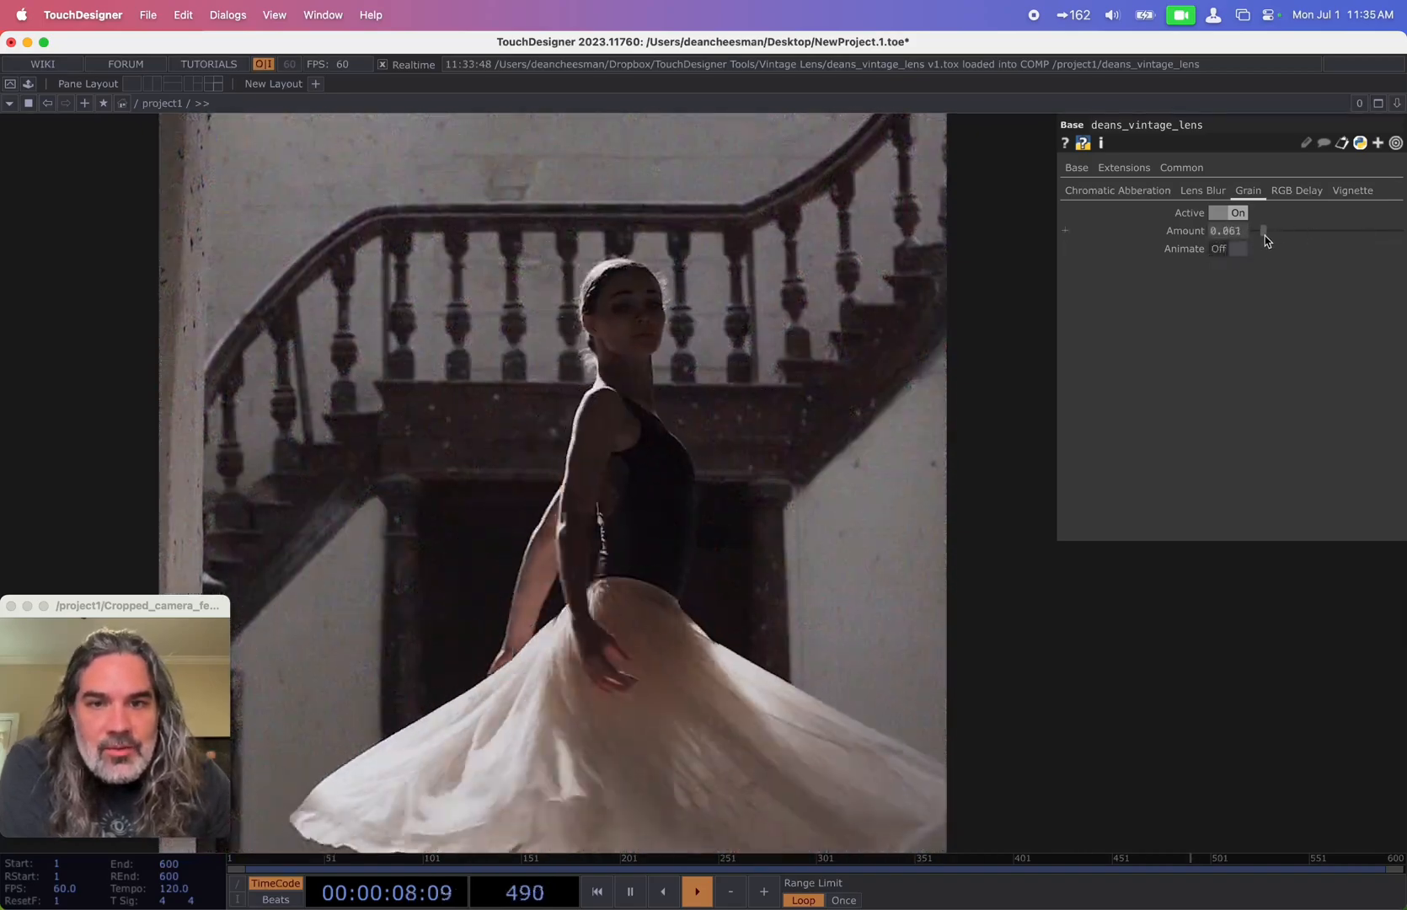
pyautogui.moveTo(1265, 230); pyautogui.dragTo(1280, 231)
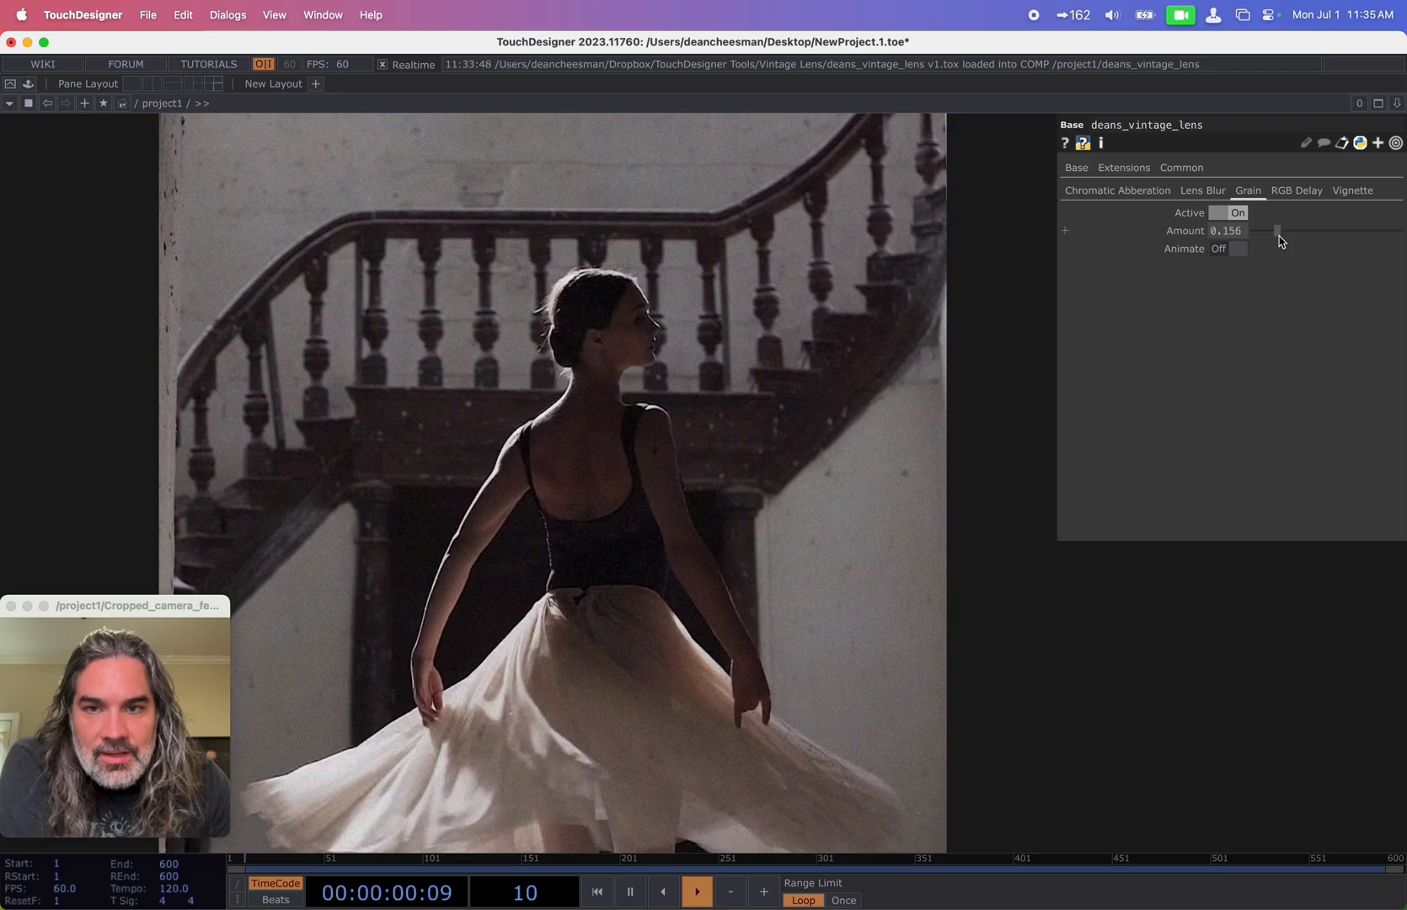
# Step: Push grain to maximum, re-enable animation, settle near 0.38, then switch grain off
pyautogui.moveTo(1274, 231); pyautogui.dragTo(1401, 231)
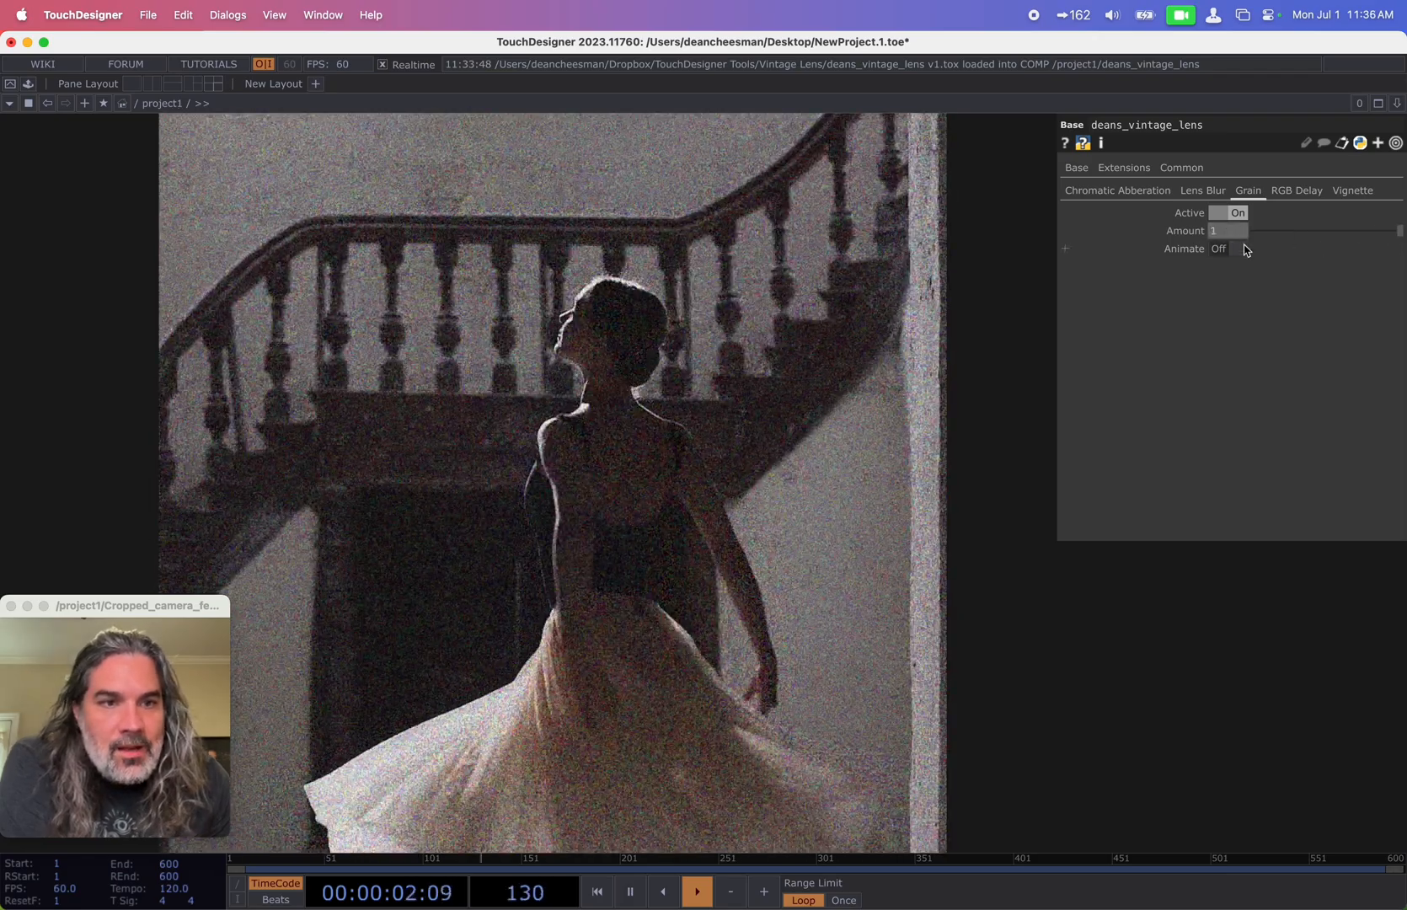
pyautogui.click(1234, 250)
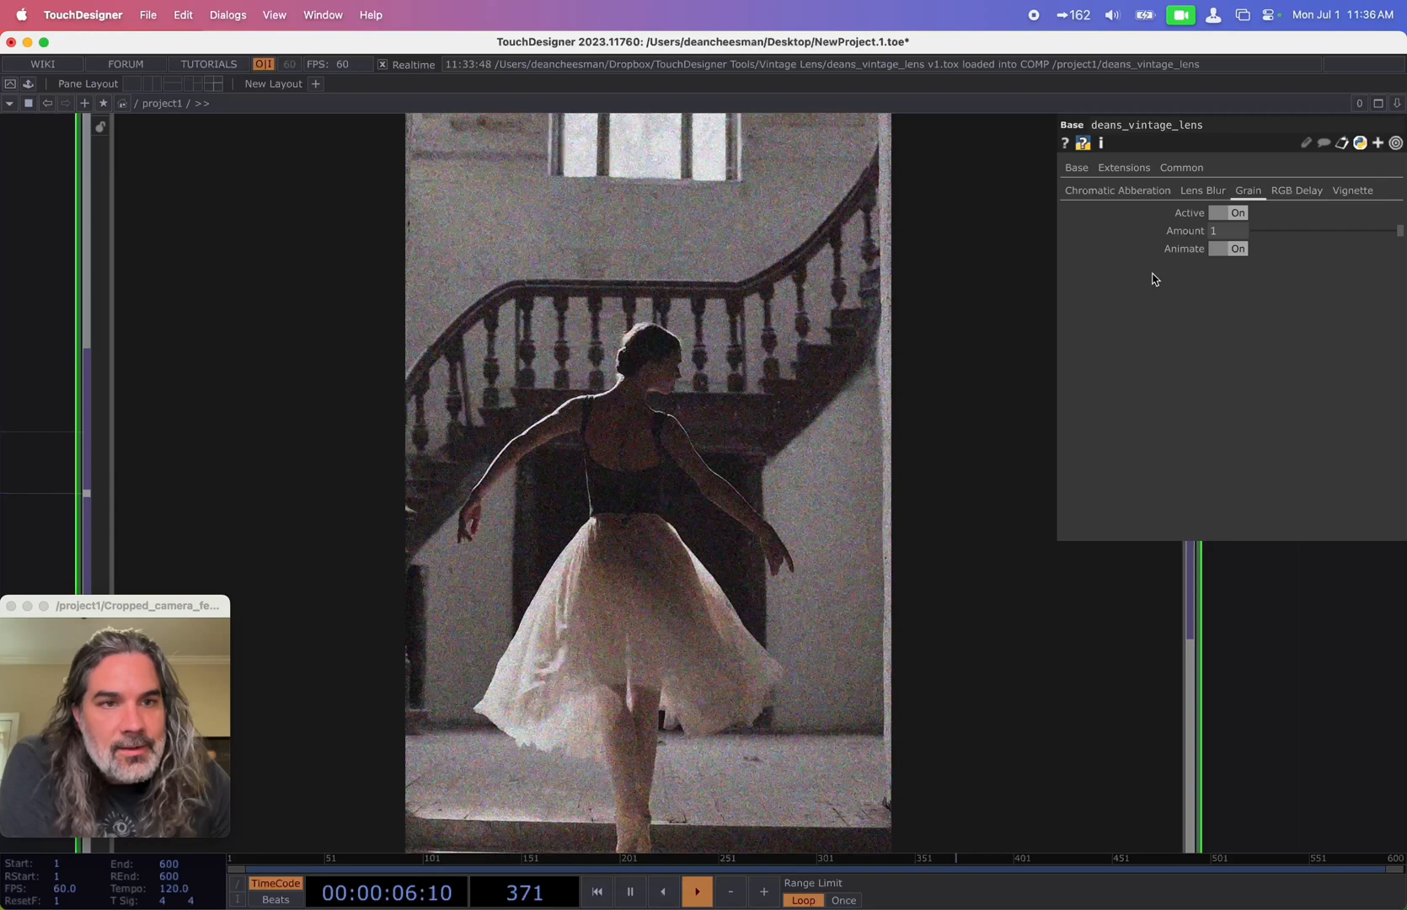
pyautogui.moveTo(1406, 231); pyautogui.dragTo(1307, 231)
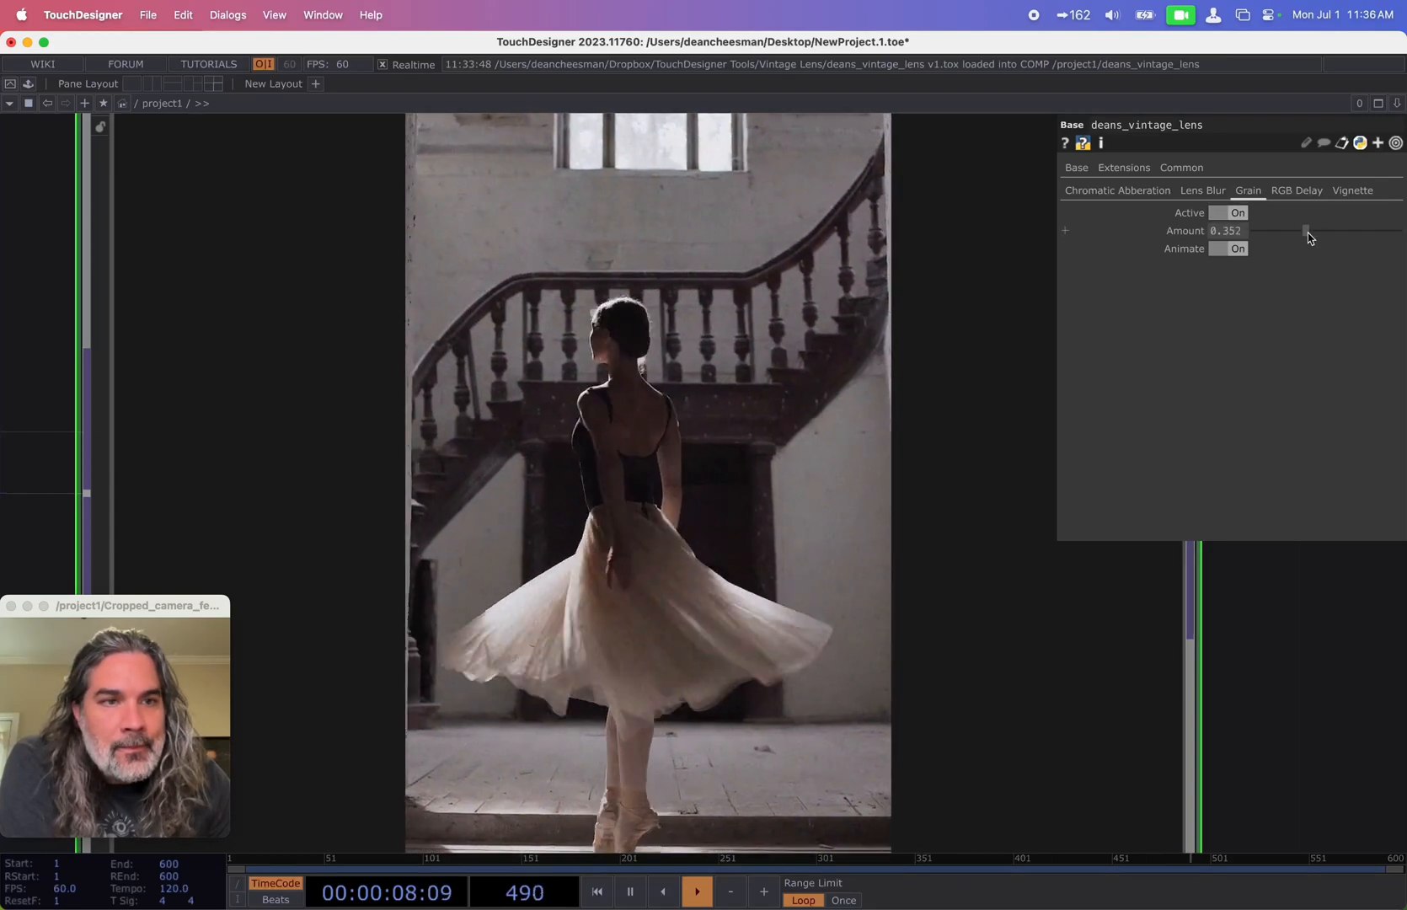
pyautogui.click(1237, 213)
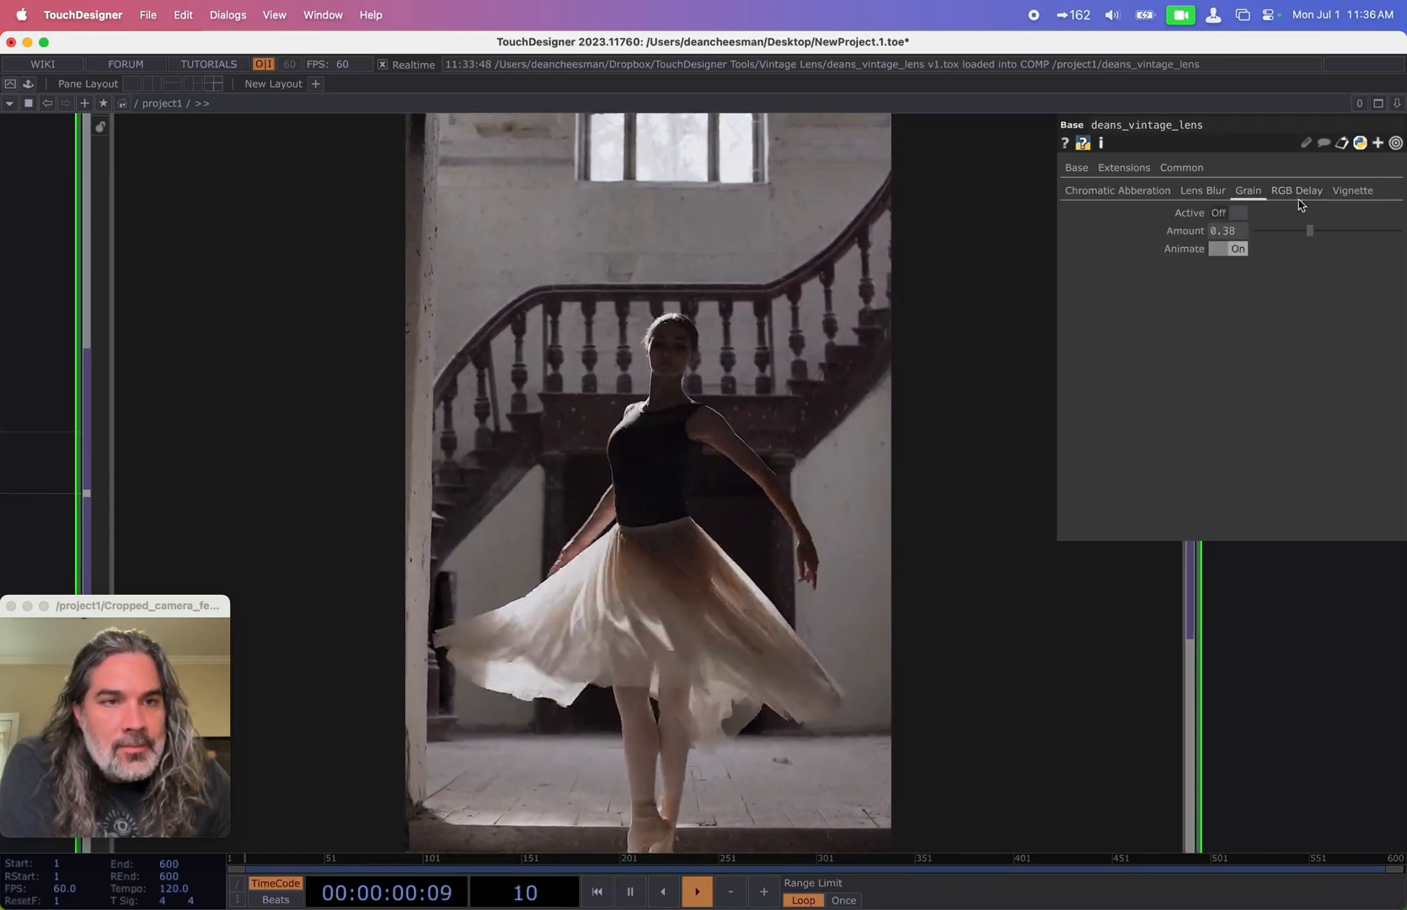
pyautogui.click(1296, 190)
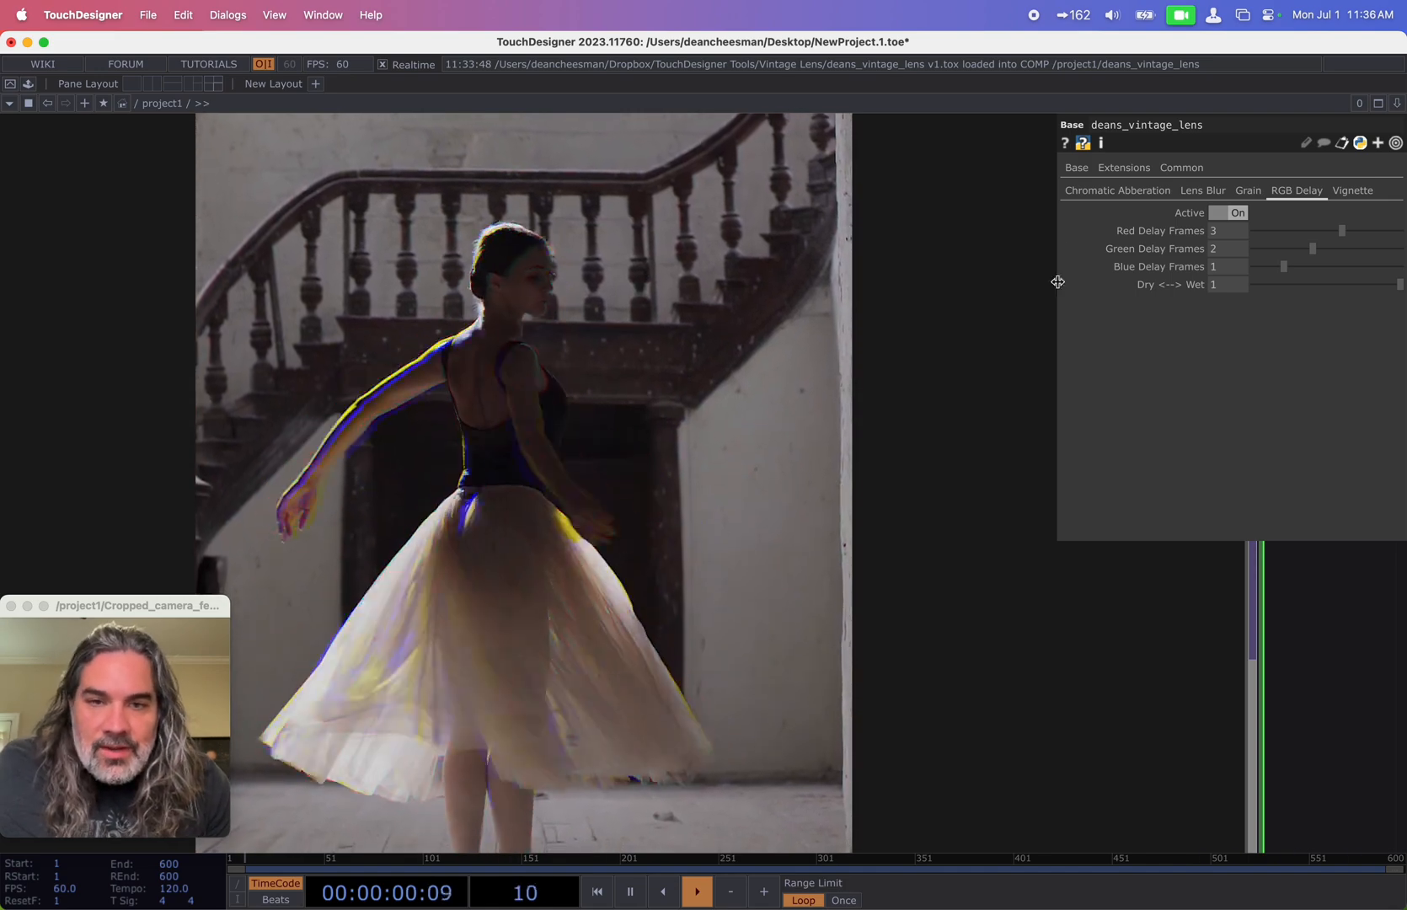
# Step: Set RGB delay to 4 red and 3 green frames with 0.62 wet mix, then disable it
pyautogui.moveTo(1336, 231); pyautogui.dragTo(1367, 231)
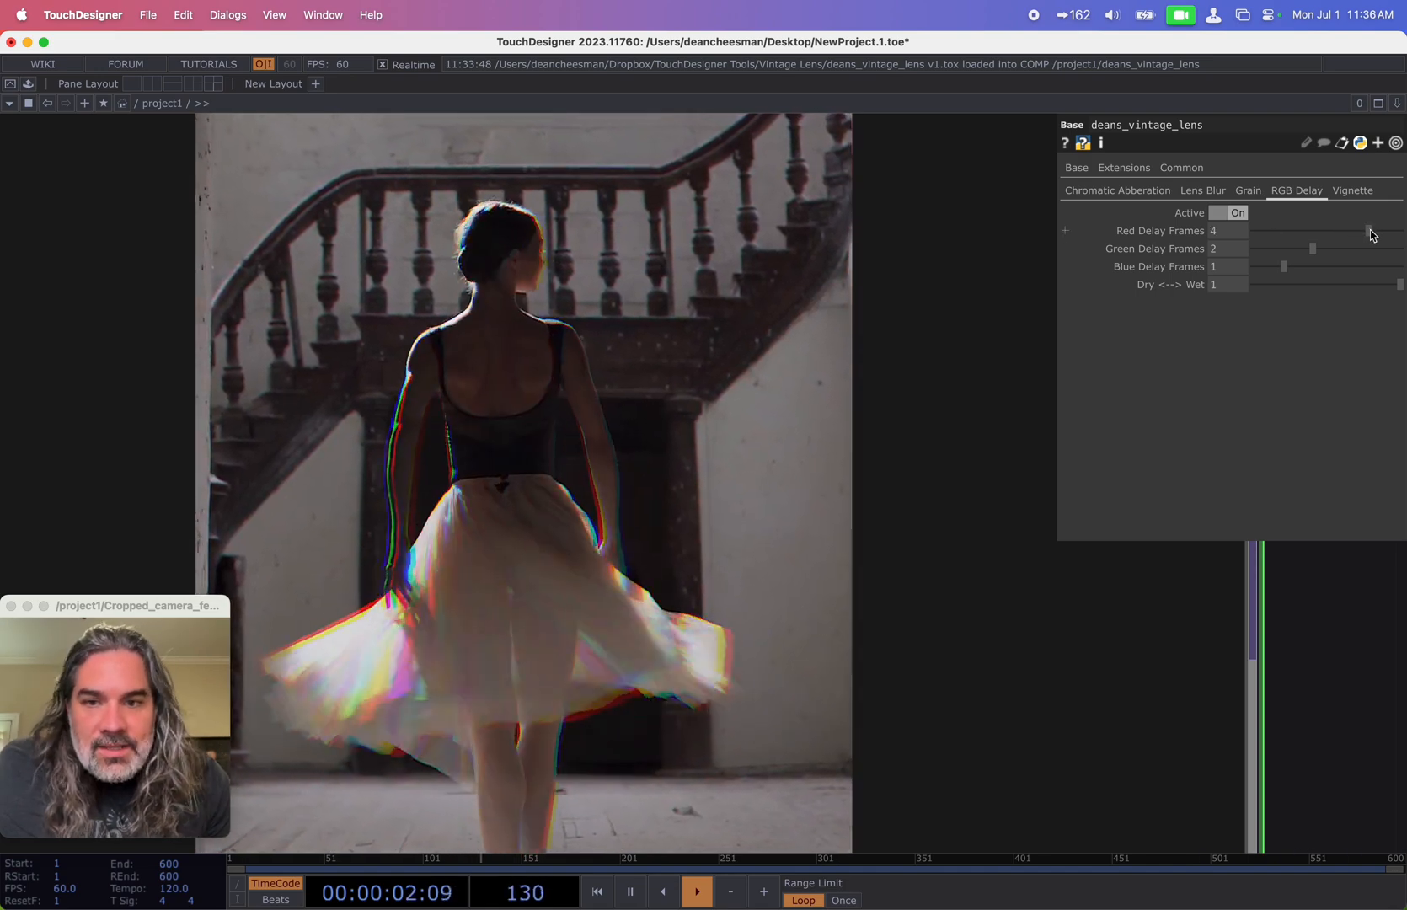
pyautogui.moveTo(1313, 249); pyautogui.dragTo(1333, 250)
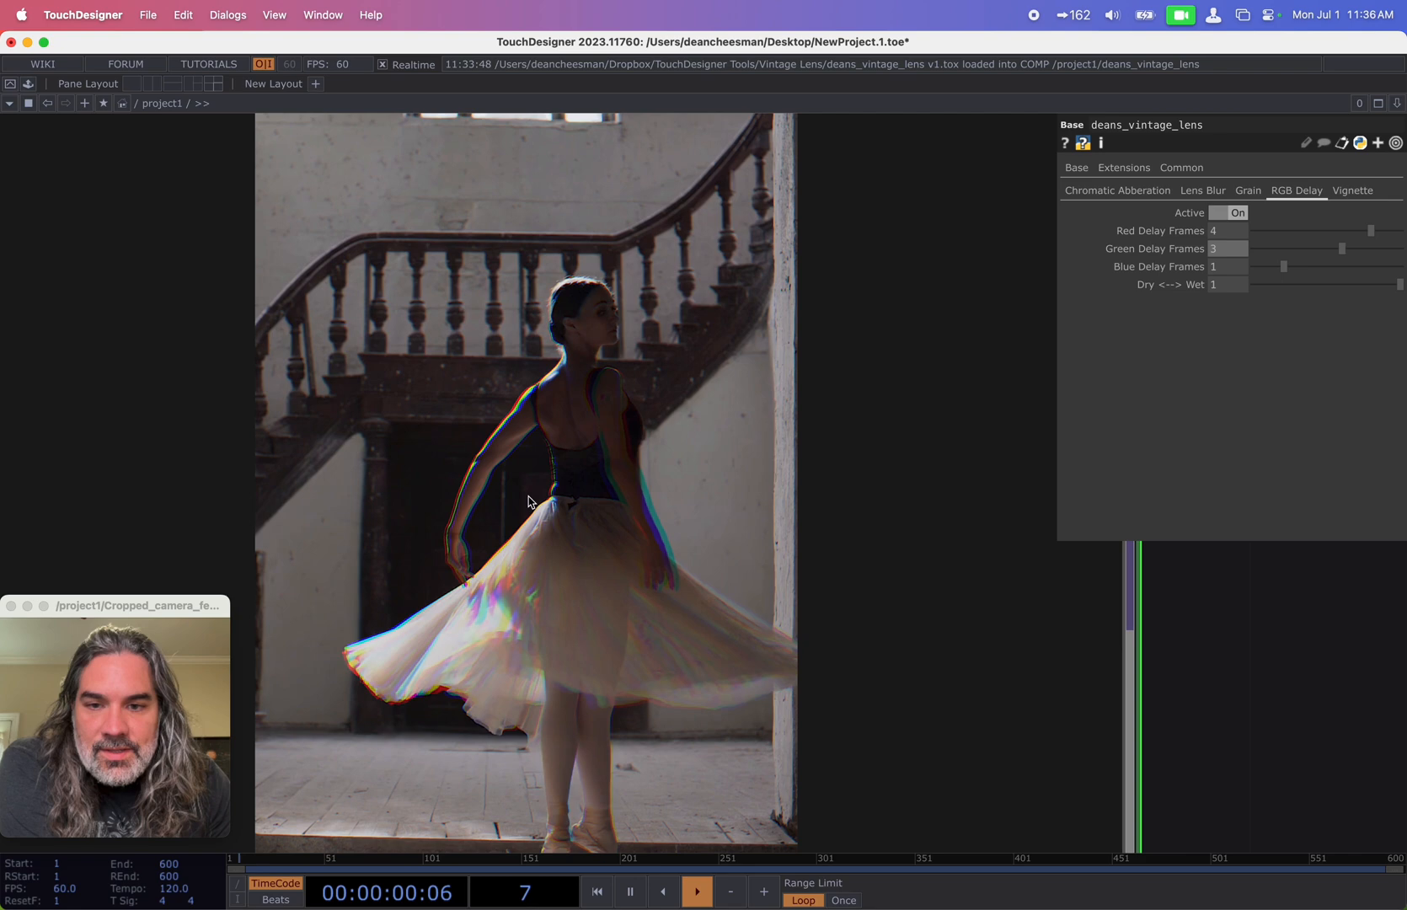
pyautogui.moveTo(1373, 285); pyautogui.dragTo(1341, 285)
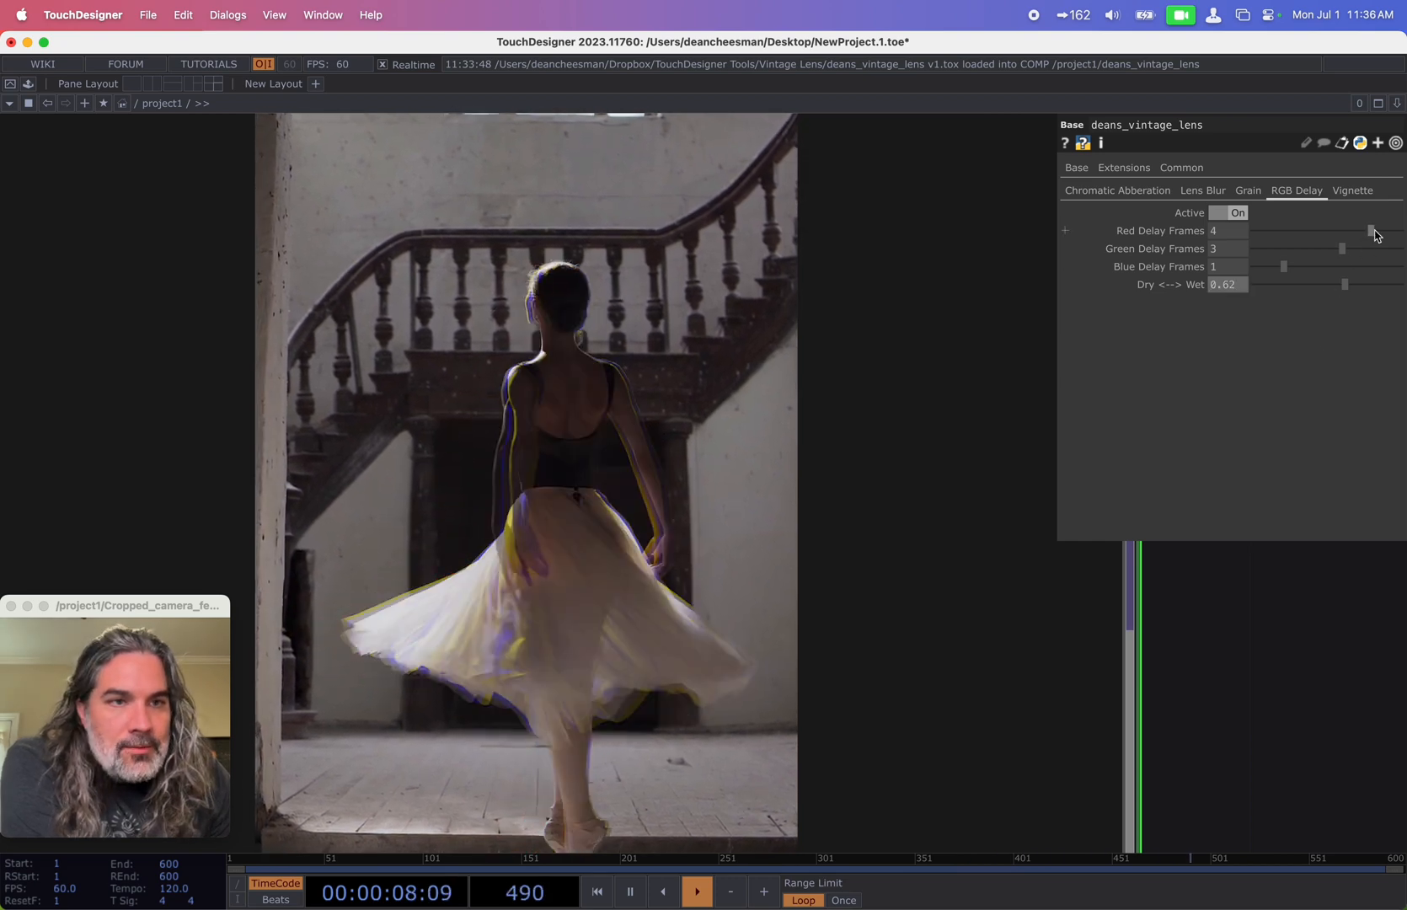
pyautogui.click(1237, 213)
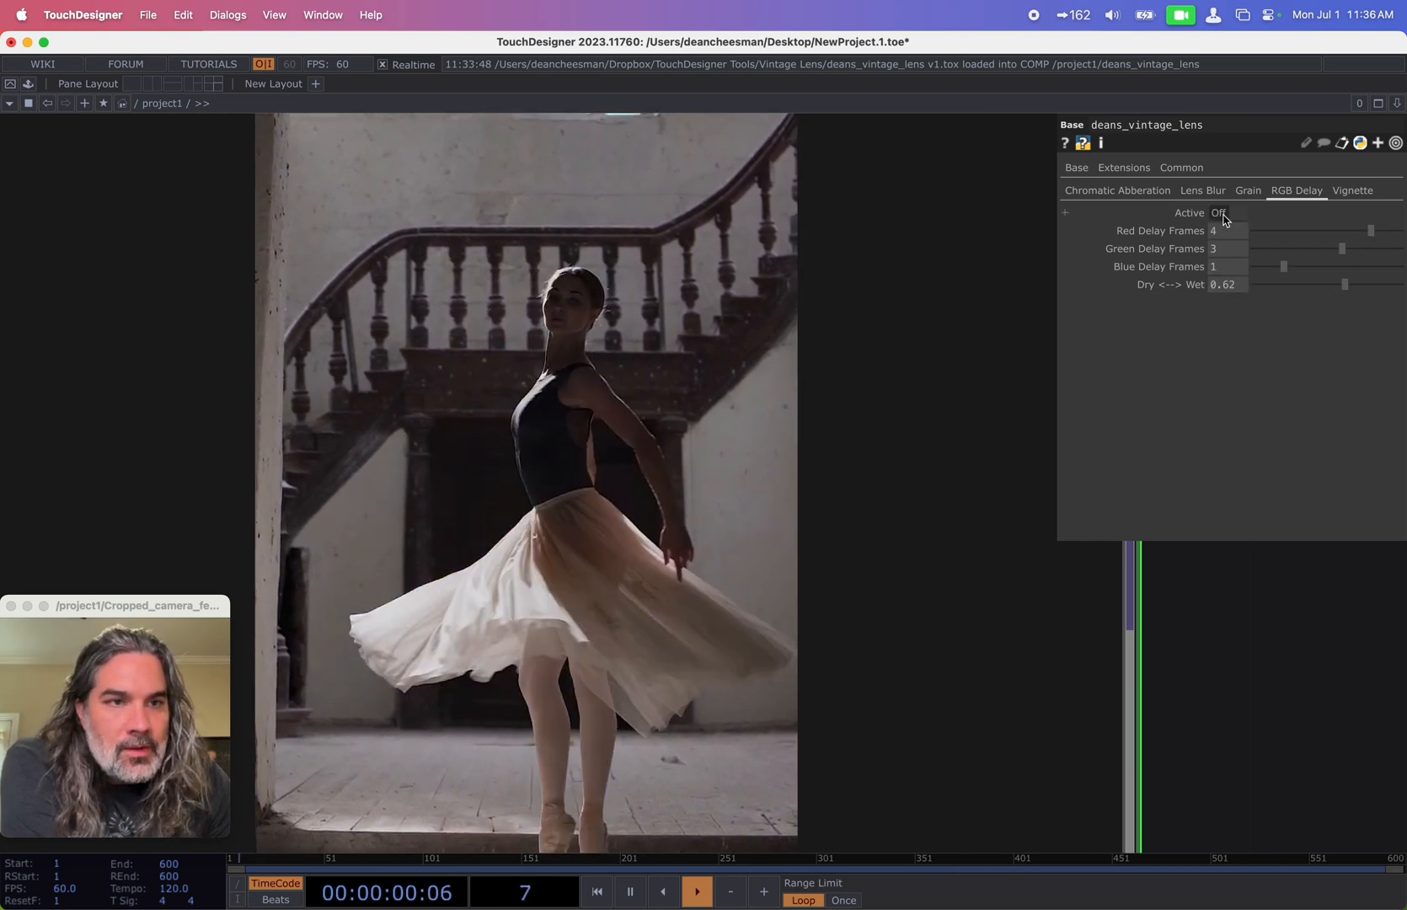
# Step: Shrink the vignette radius to about 0.32 and adjust its second slider
pyautogui.click(1353, 189)
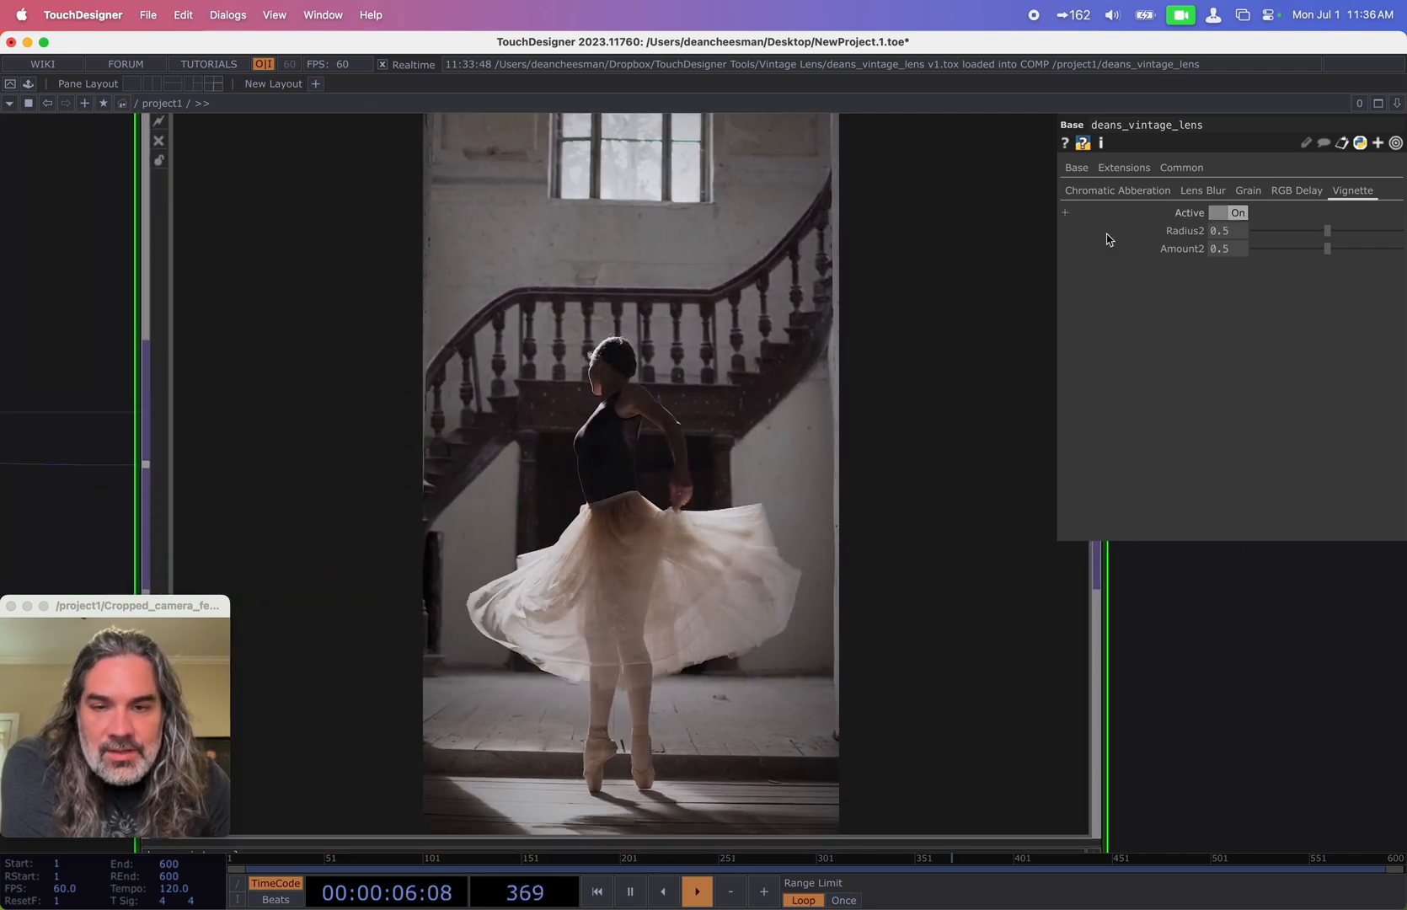
pyautogui.moveTo(1328, 231); pyautogui.dragTo(1301, 231)
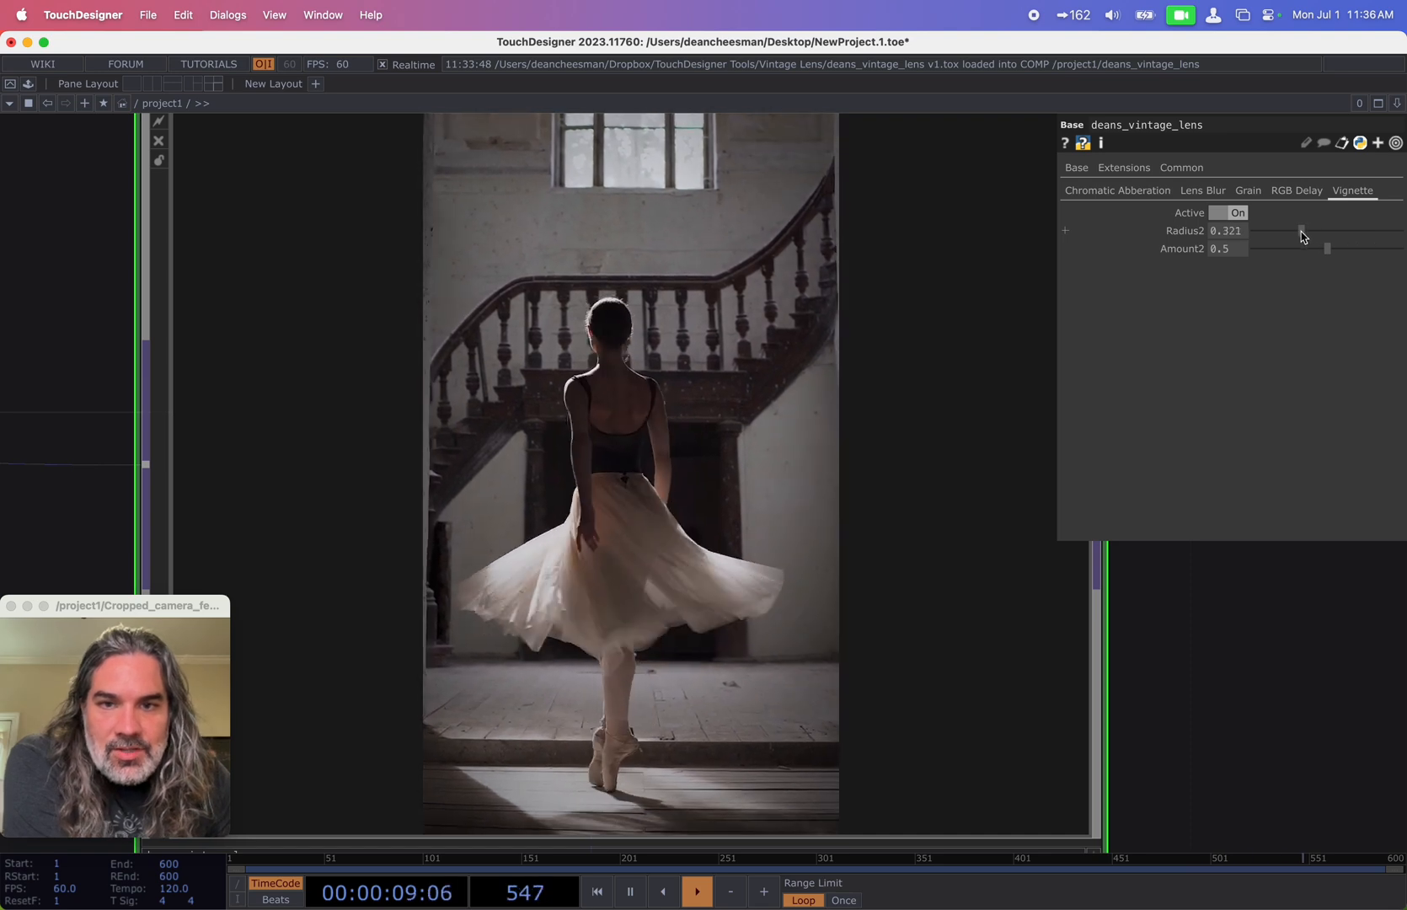
pyautogui.moveTo(1328, 250); pyautogui.dragTo(1401, 249)
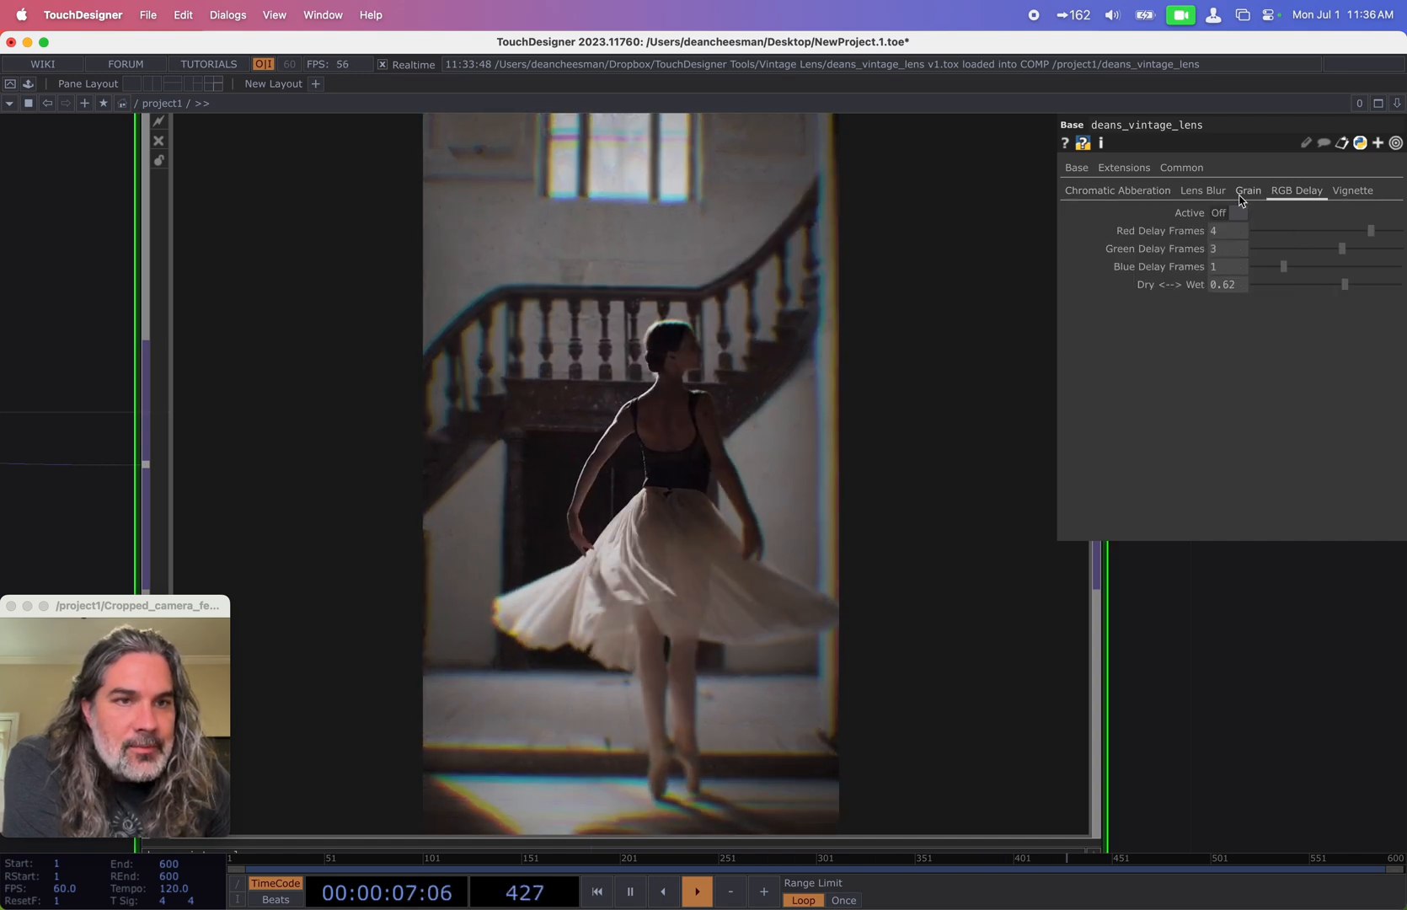
# Step: Check the grain and vignette pages, then lower chromatic aberration displacement to about 0.8
pyautogui.click(1249, 190)
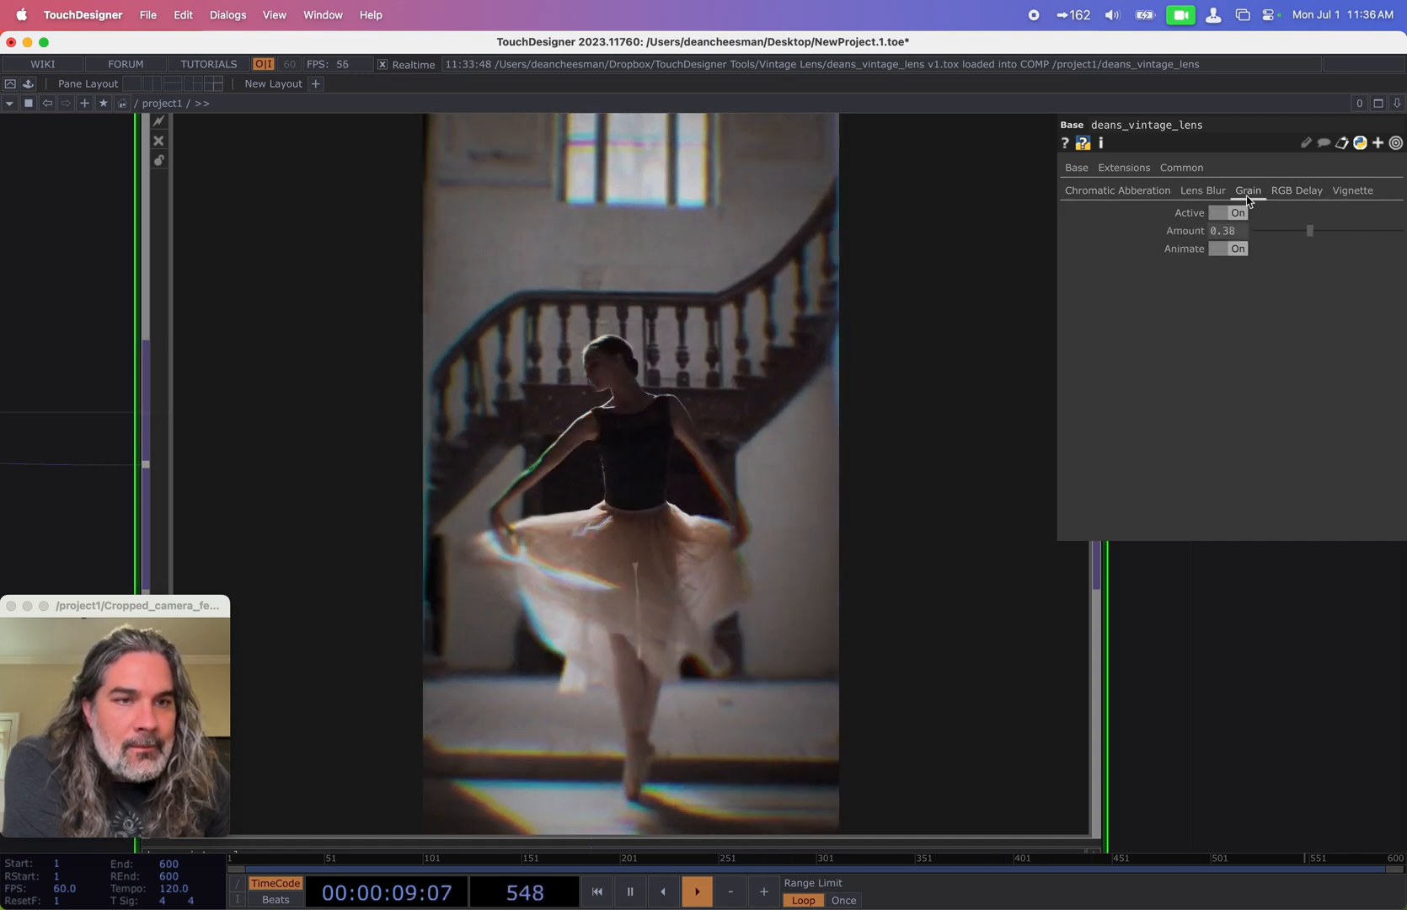
pyautogui.click(1354, 189)
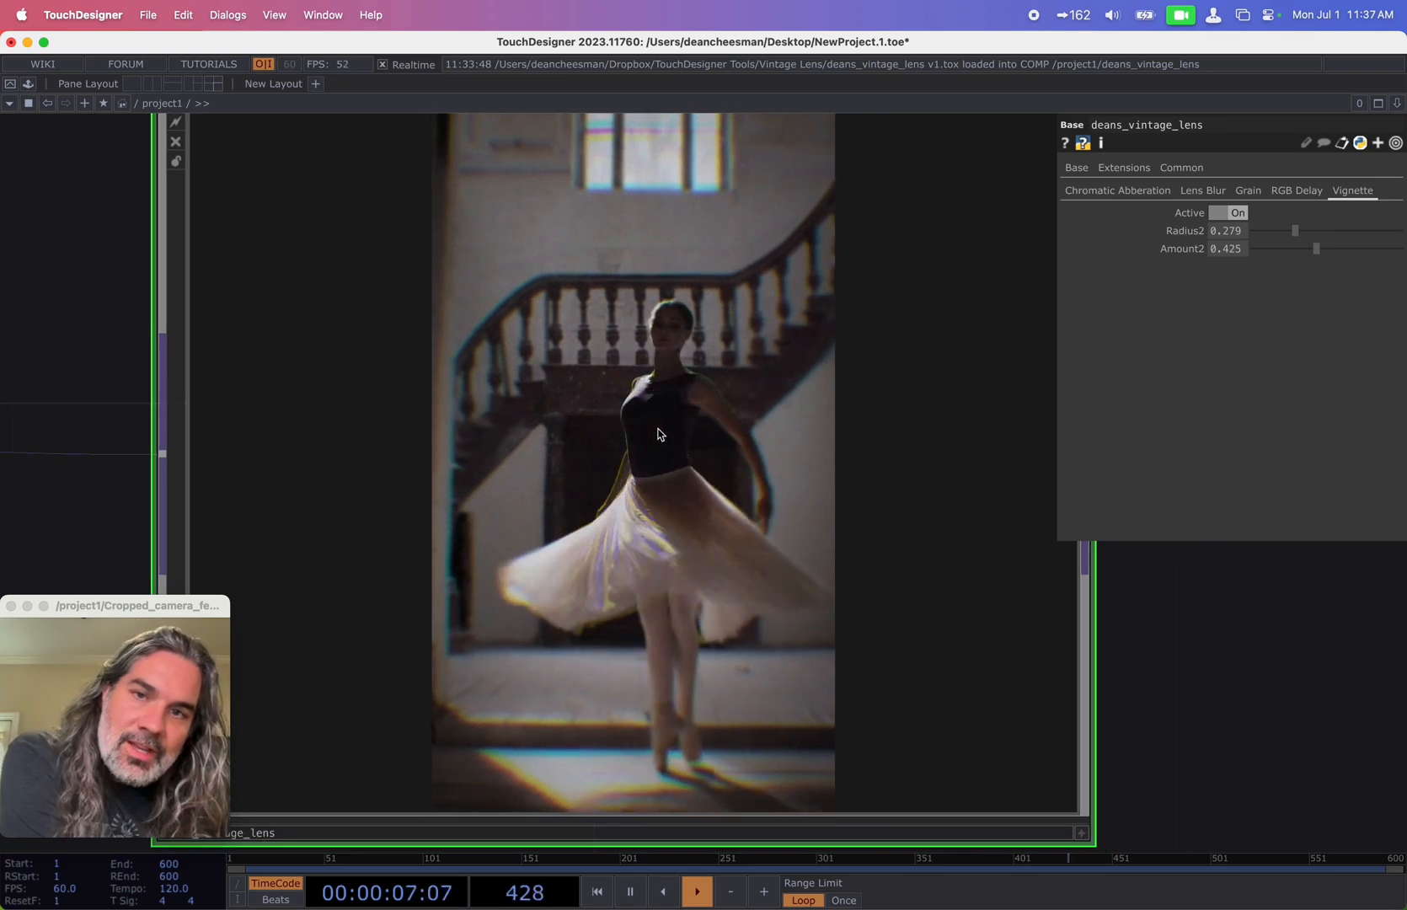
pyautogui.click(1120, 192)
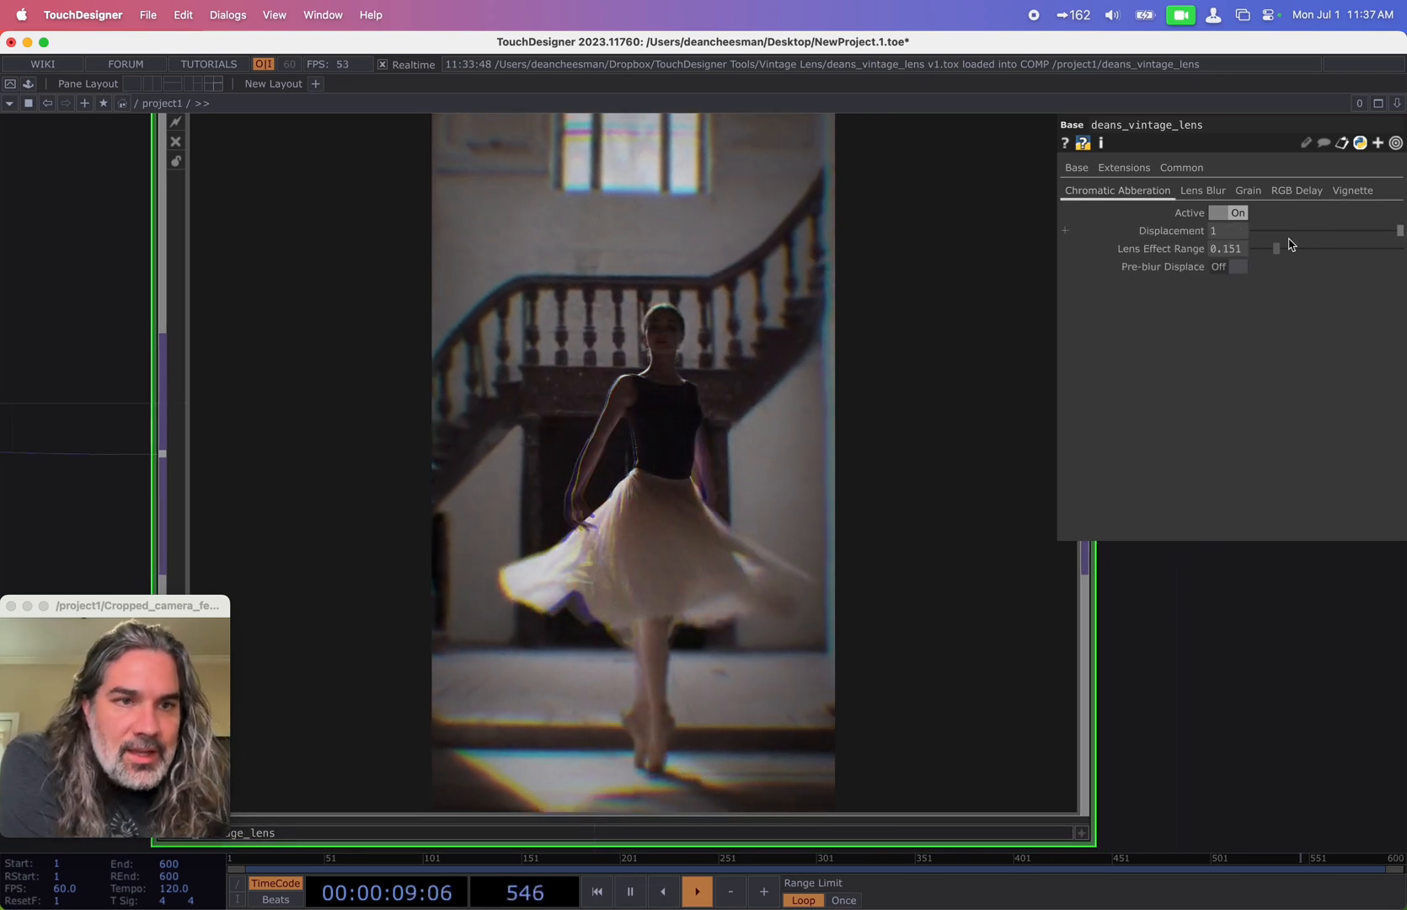
pyautogui.moveTo(1396, 230); pyautogui.dragTo(1372, 231)
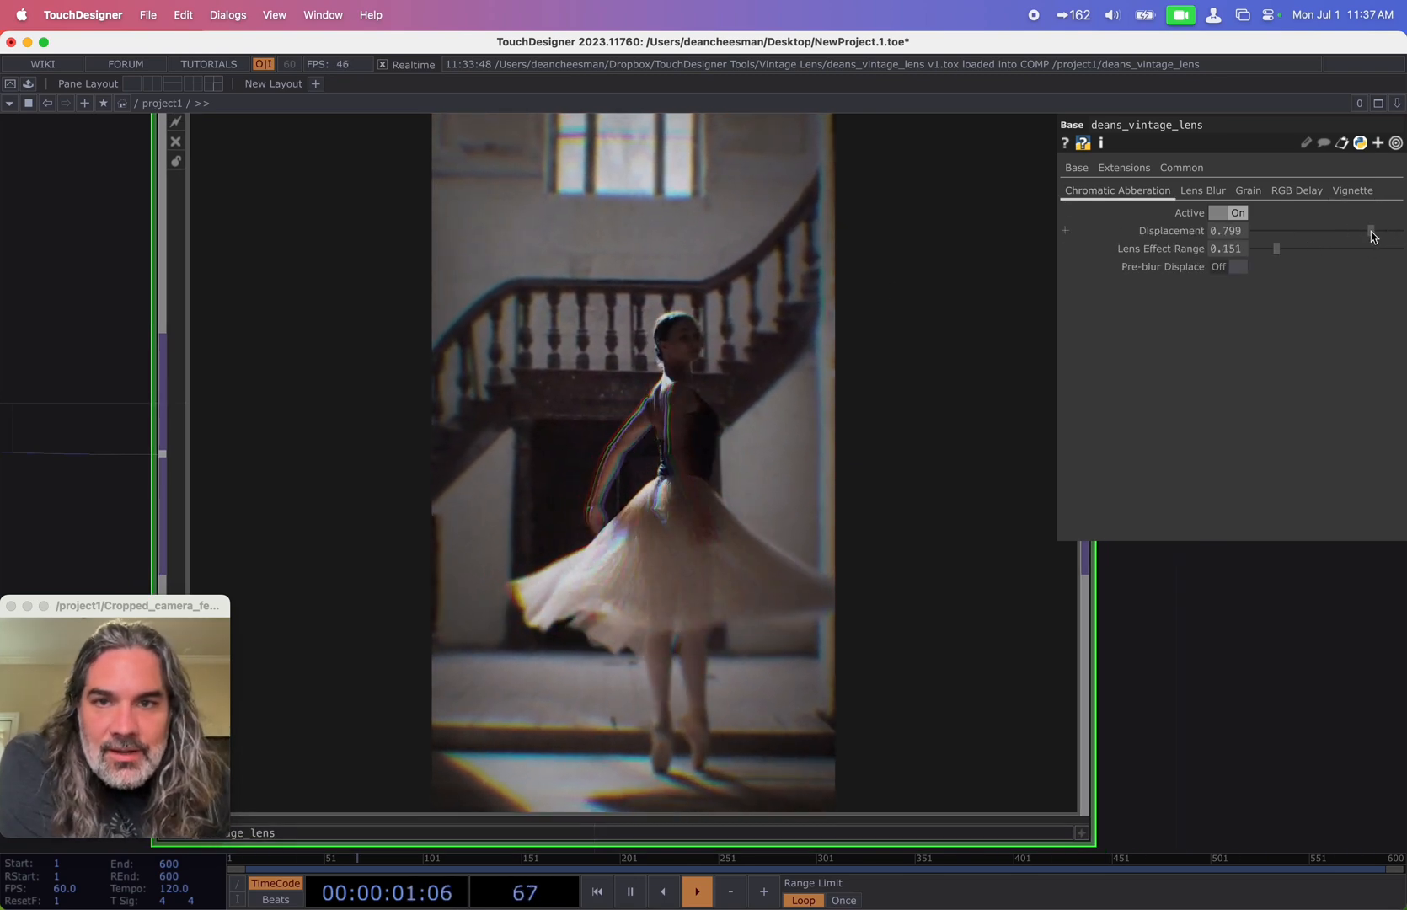